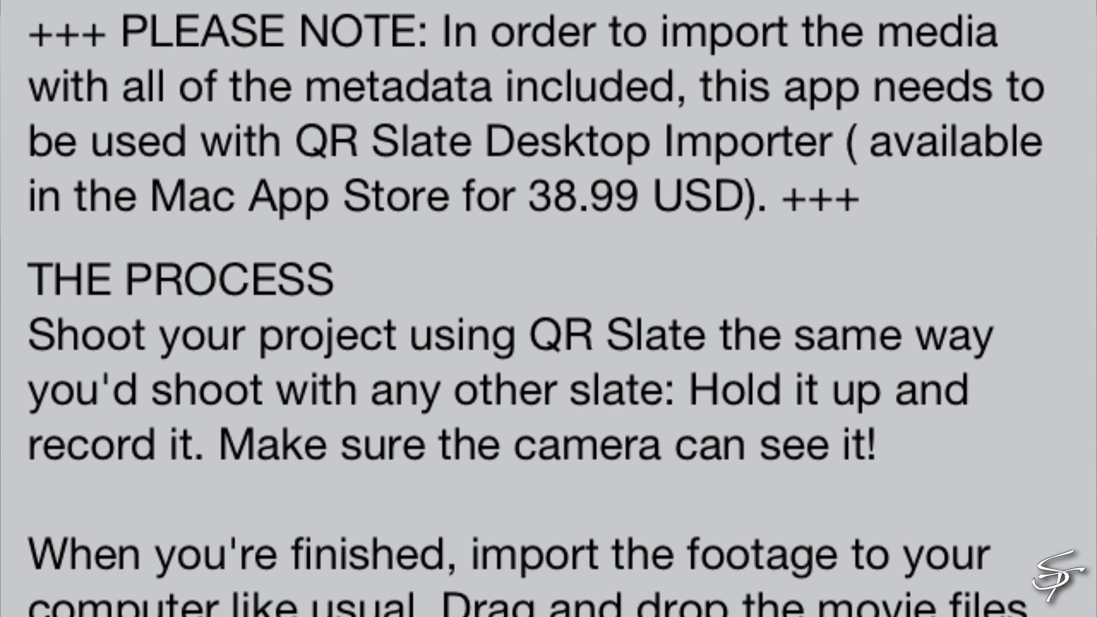
# - Try the take counter up to 2 and back to 1, then set the frame rate to 24 fps
pyautogui.scroll(-3)
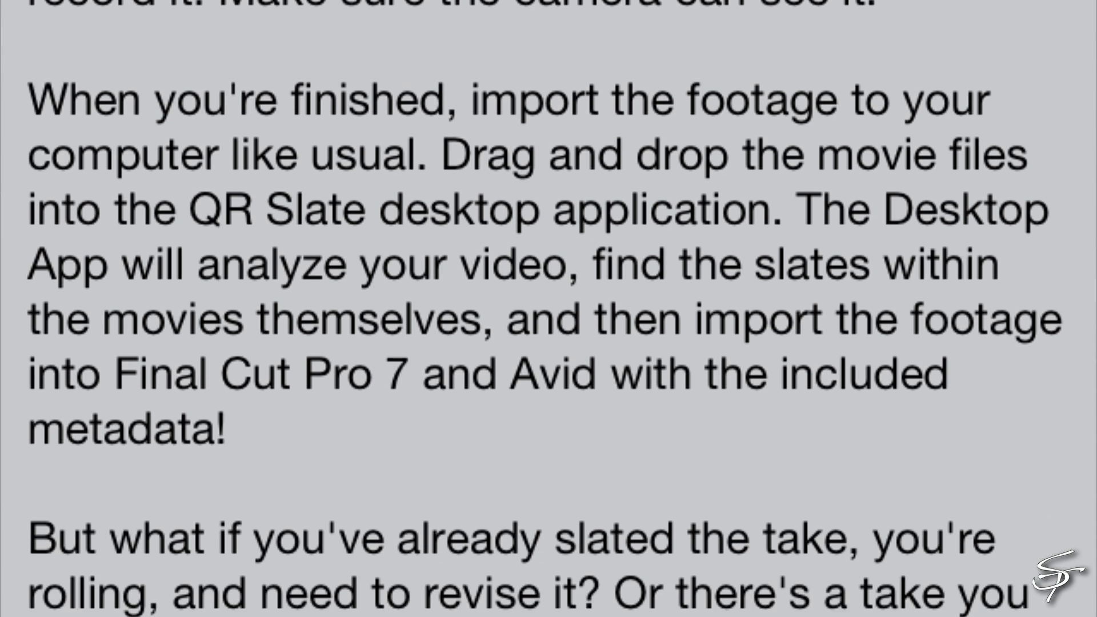
pyautogui.scroll(-3)
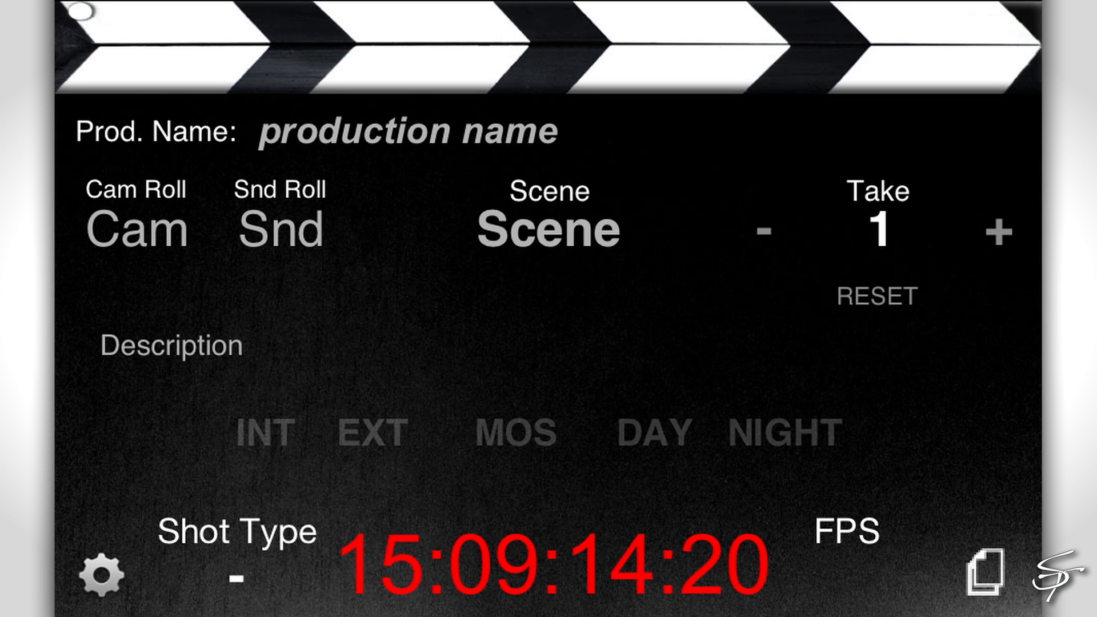
pyautogui.click(1000, 230)
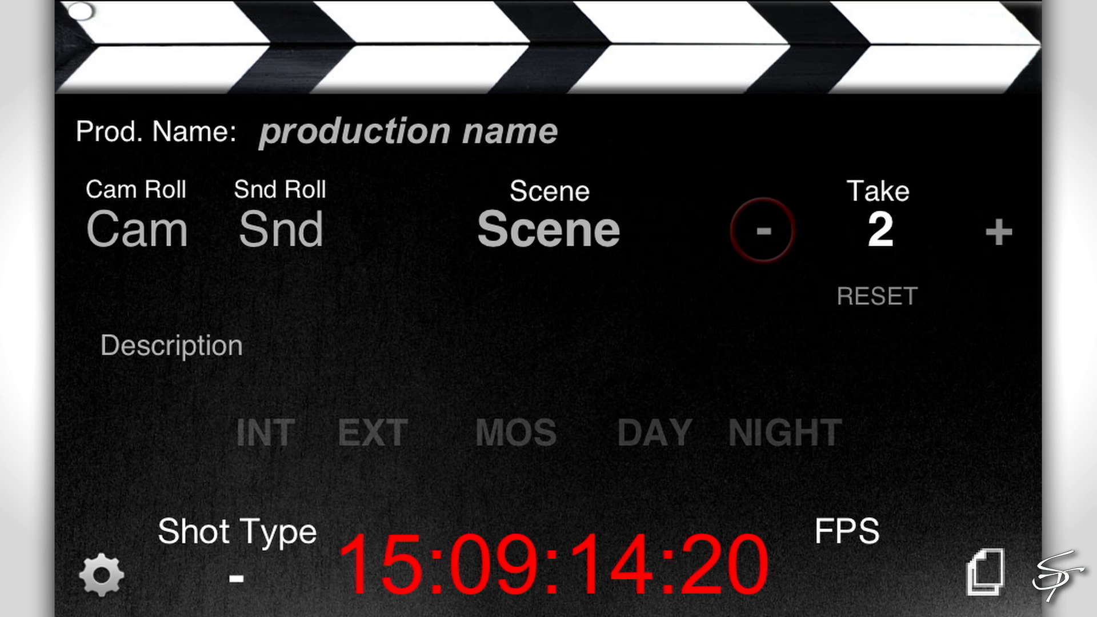
pyautogui.click(762, 228)
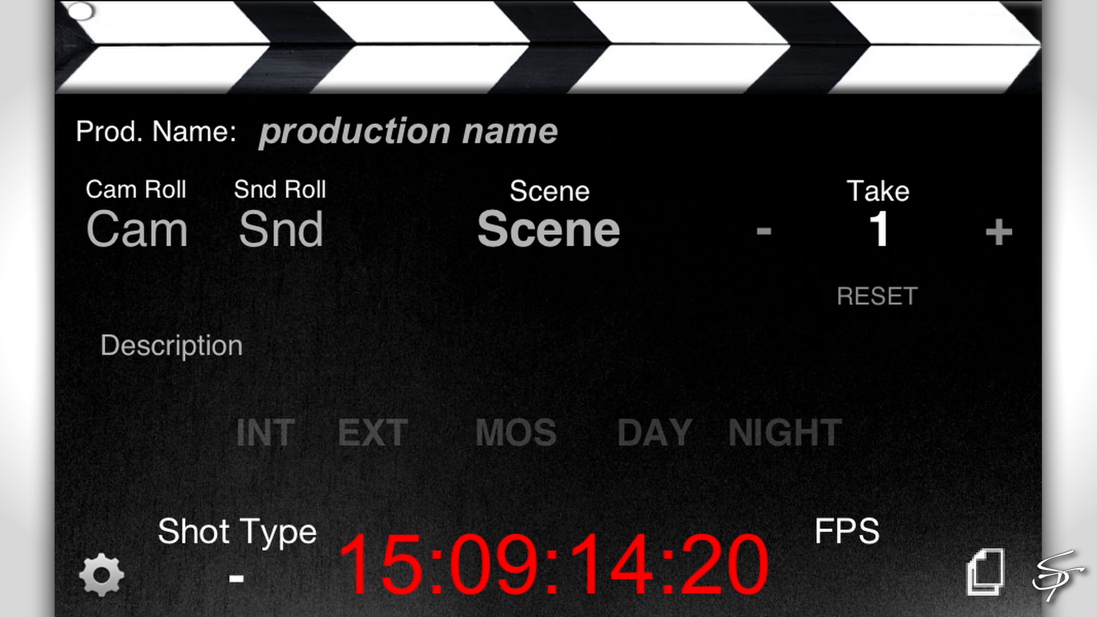
pyautogui.click(847, 531)
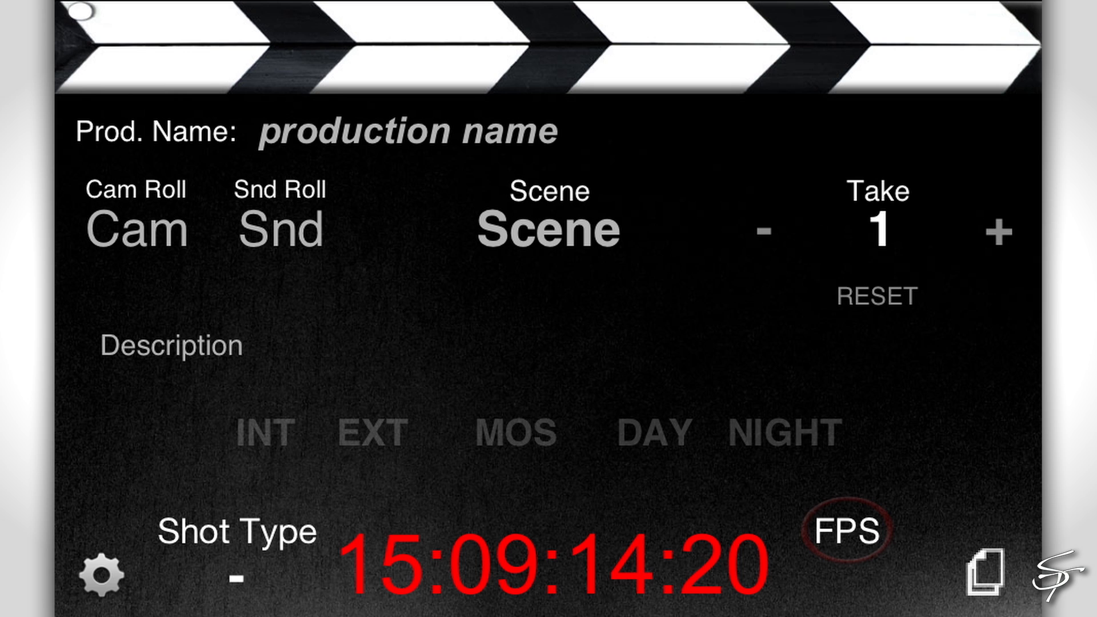
pyautogui.click(845, 529)
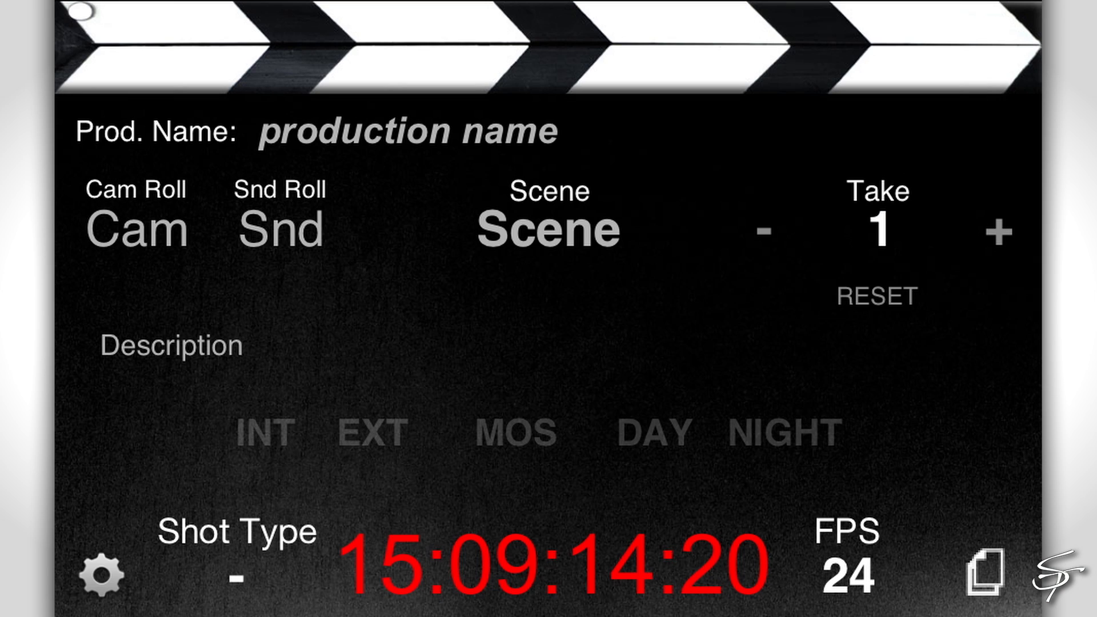
# - Set the shot type and mark the shot as exterior and daytime
pyautogui.click(237, 531)
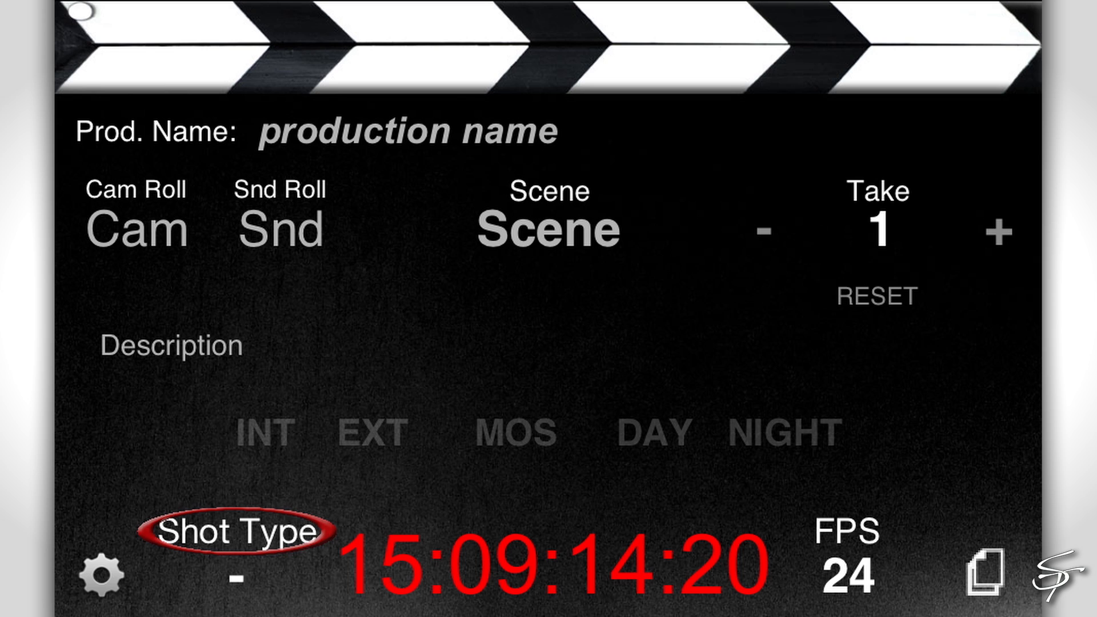
pyautogui.click(235, 534)
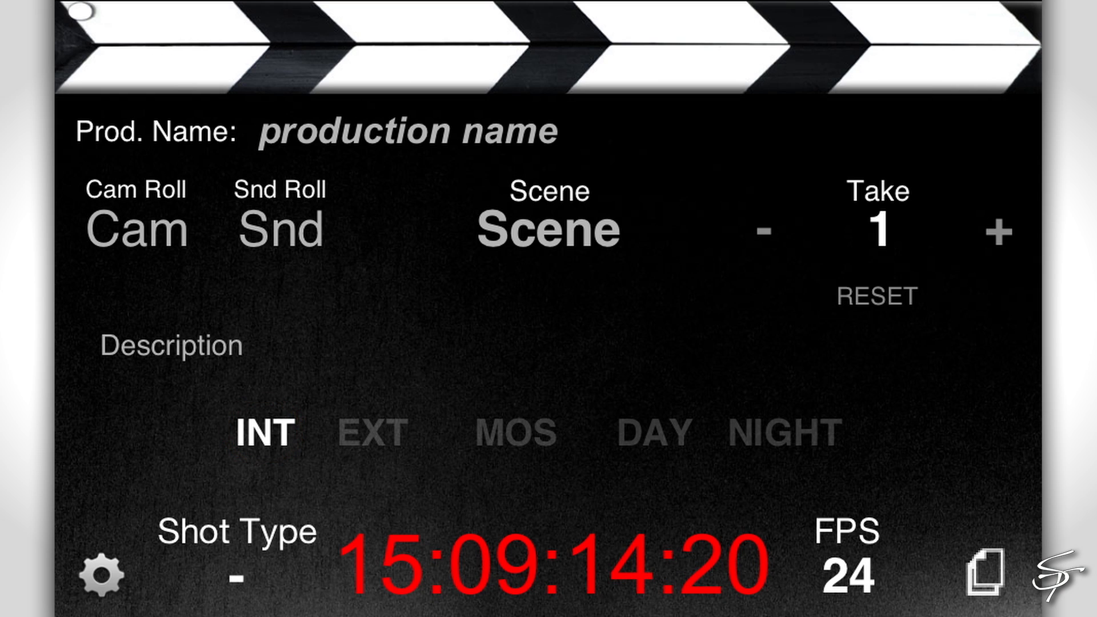
pyautogui.click(654, 432)
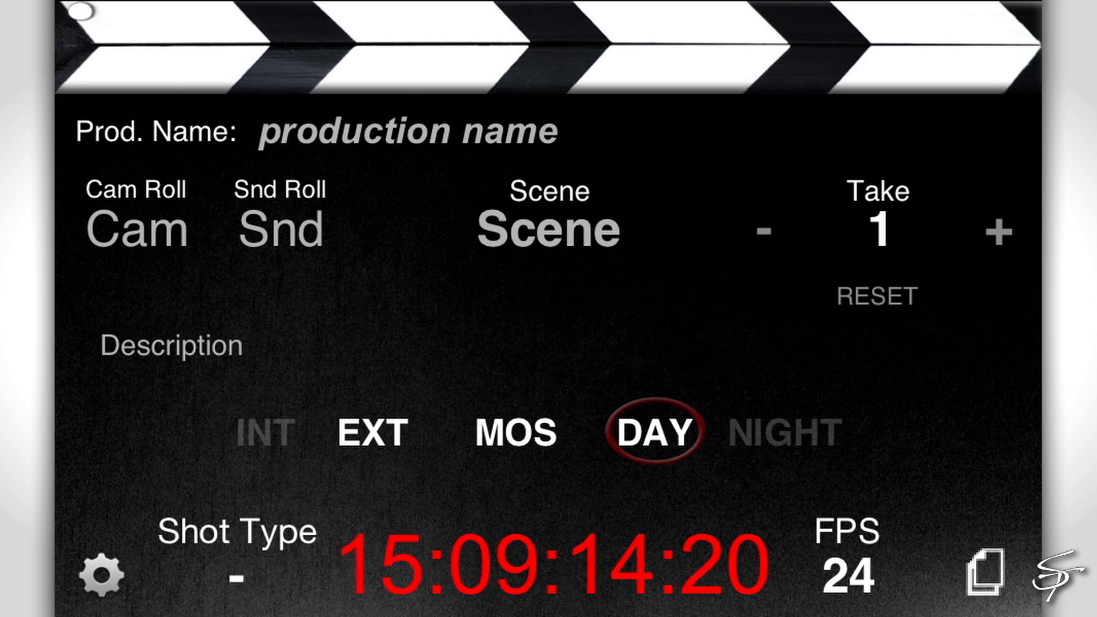
pyautogui.click(783, 432)
pyautogui.write('Station Tutorials - QR Slate Tutorial')
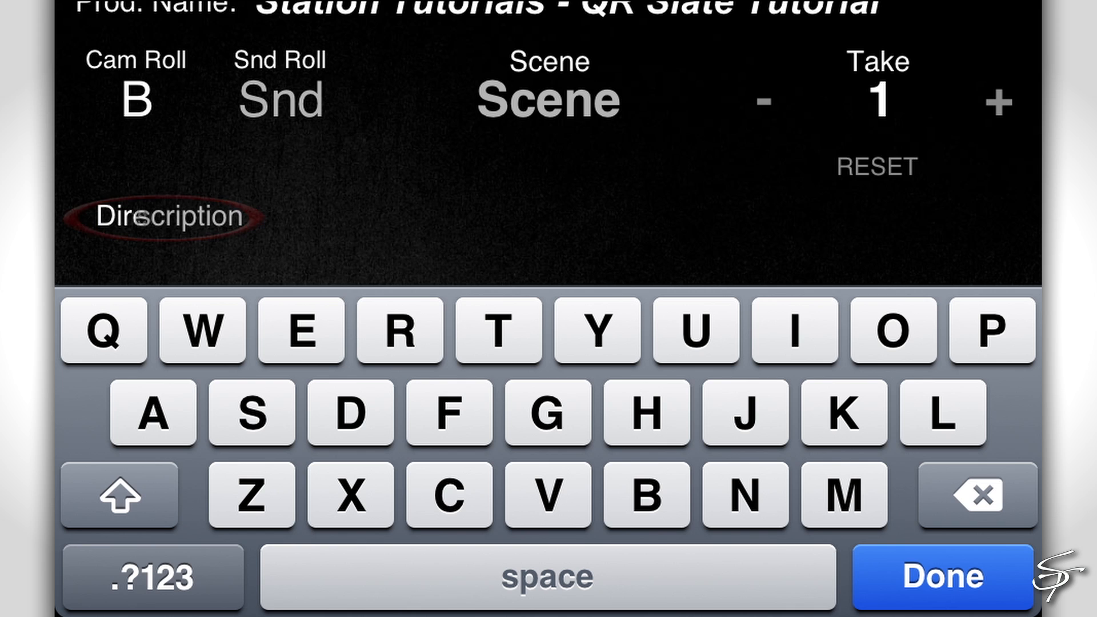
# - Enter 'Directed by Blake O'Neal' as the shot description
pyautogui.write("Directed by Blake O'Neal")
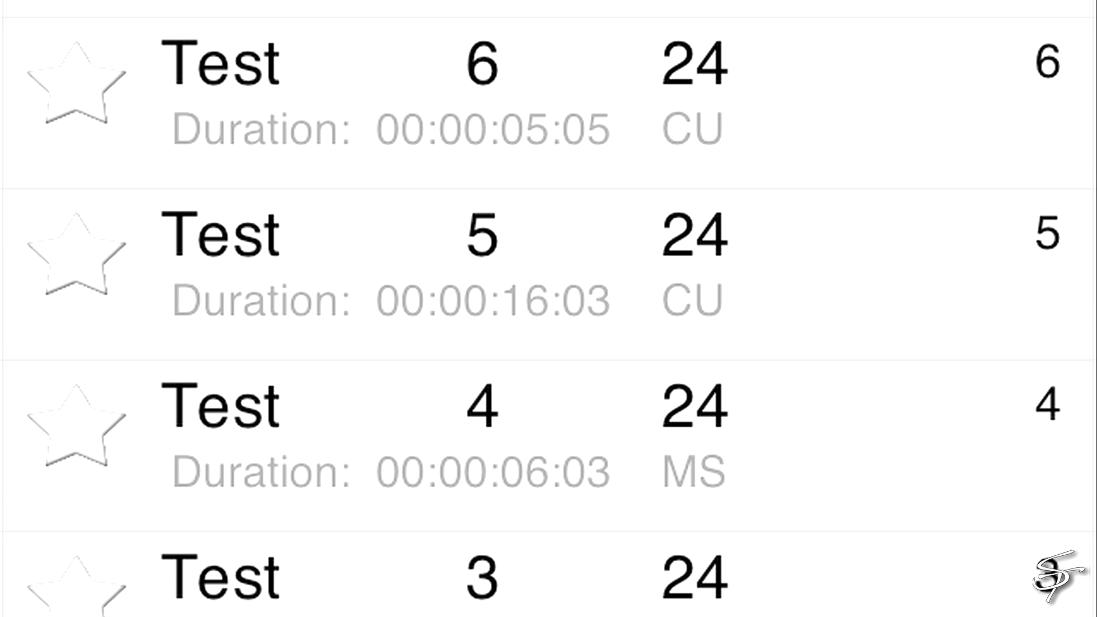
pyautogui.scroll(-3)
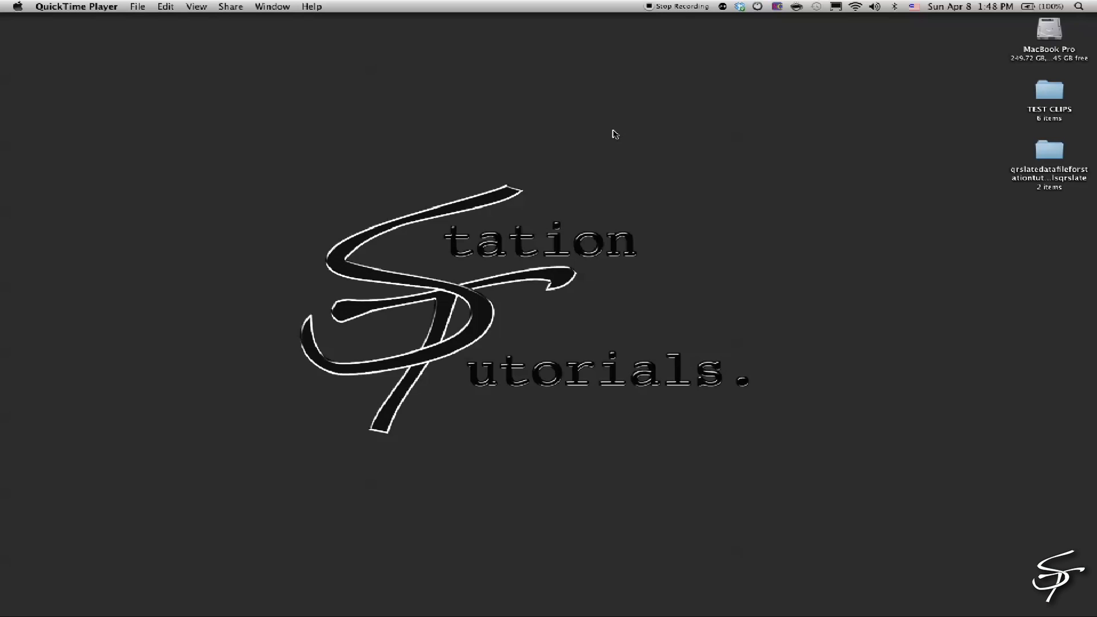
# - Open the desktop qrslate data folder in Finder
pyautogui.doubleClick(1048, 89)
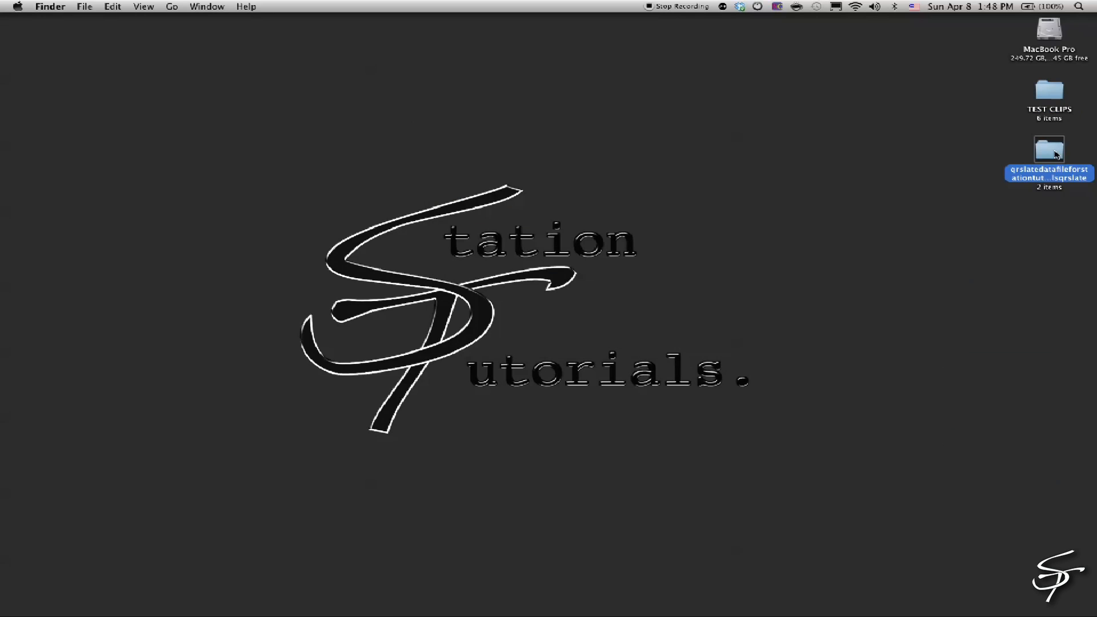
pyautogui.doubleClick(1049, 154)
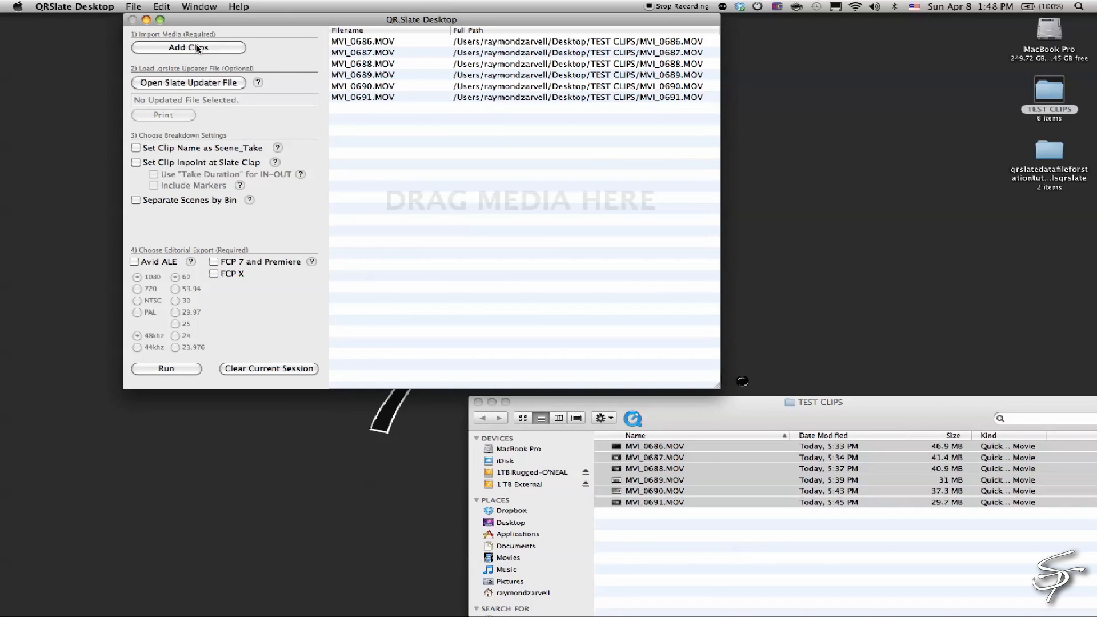
# - Load the Station Tutorials - QR Slate.qrslate updater file into QRSlate Desktop
pyautogui.click(189, 82)
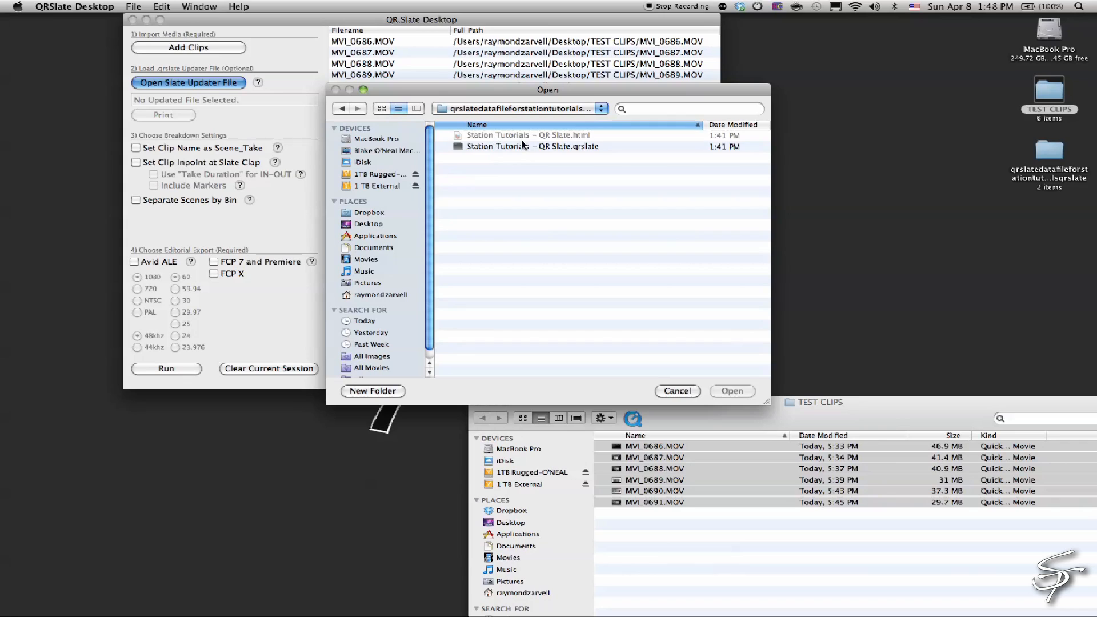
pyautogui.click(532, 147)
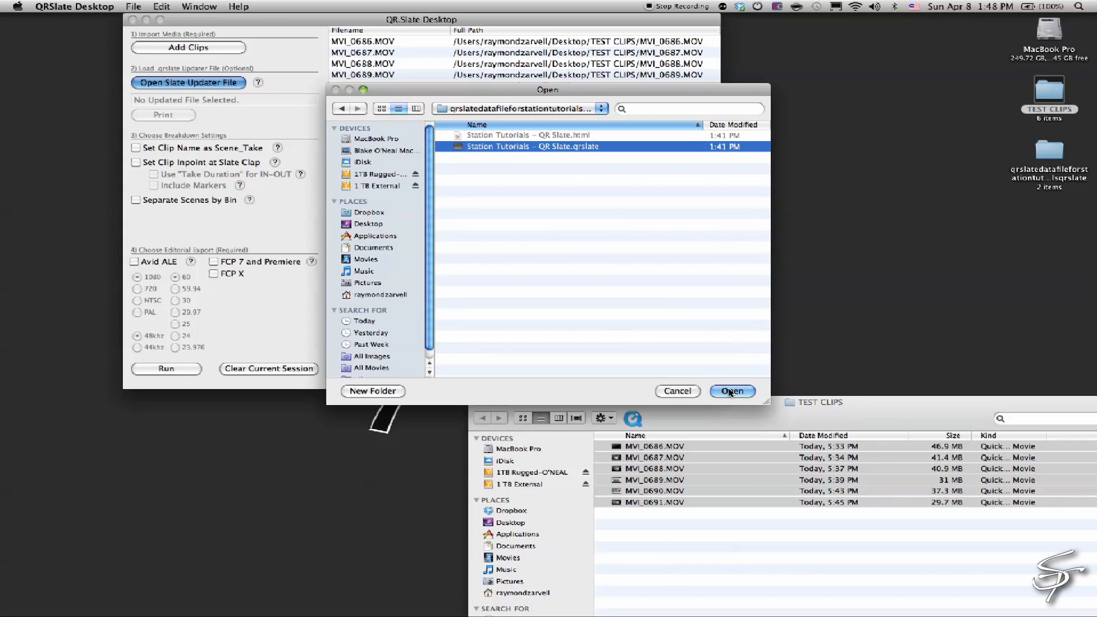
pyautogui.click(731, 391)
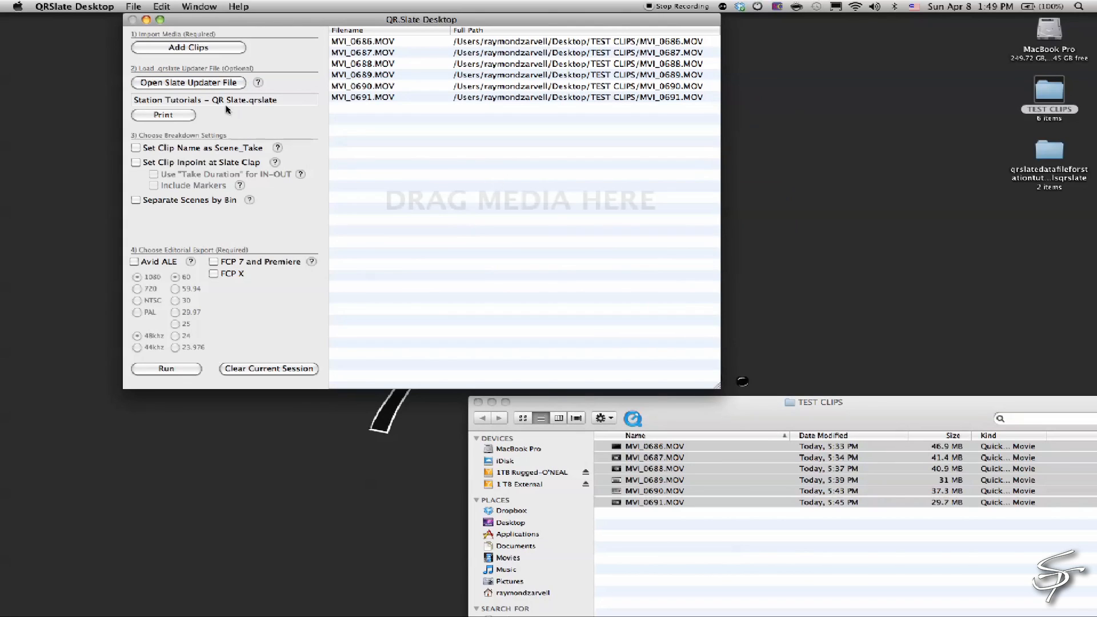
pyautogui.moveTo(155, 152)
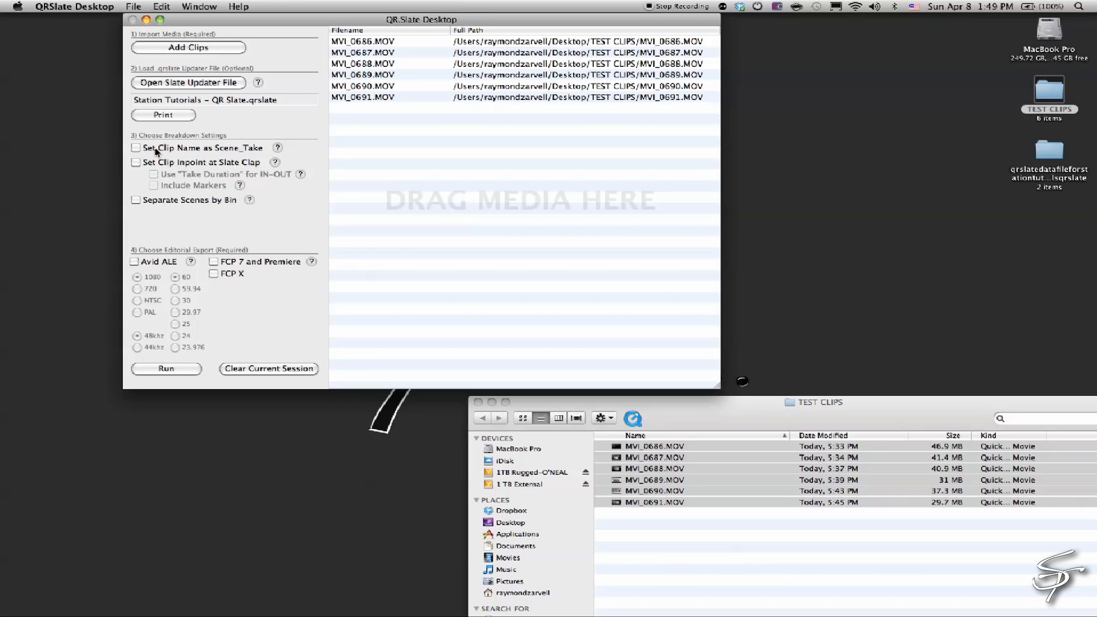
pyautogui.moveTo(264, 155)
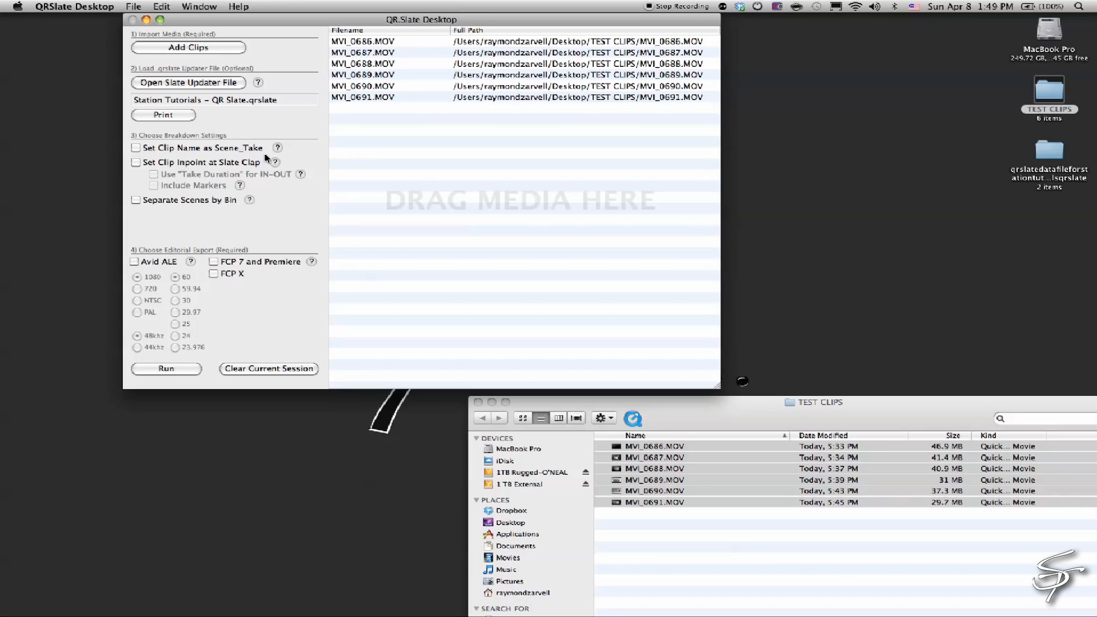
# - Enable Scene_Take clip naming, in-points at the slate clap, and FCP 7 and Premiere export
pyautogui.click(135, 148)
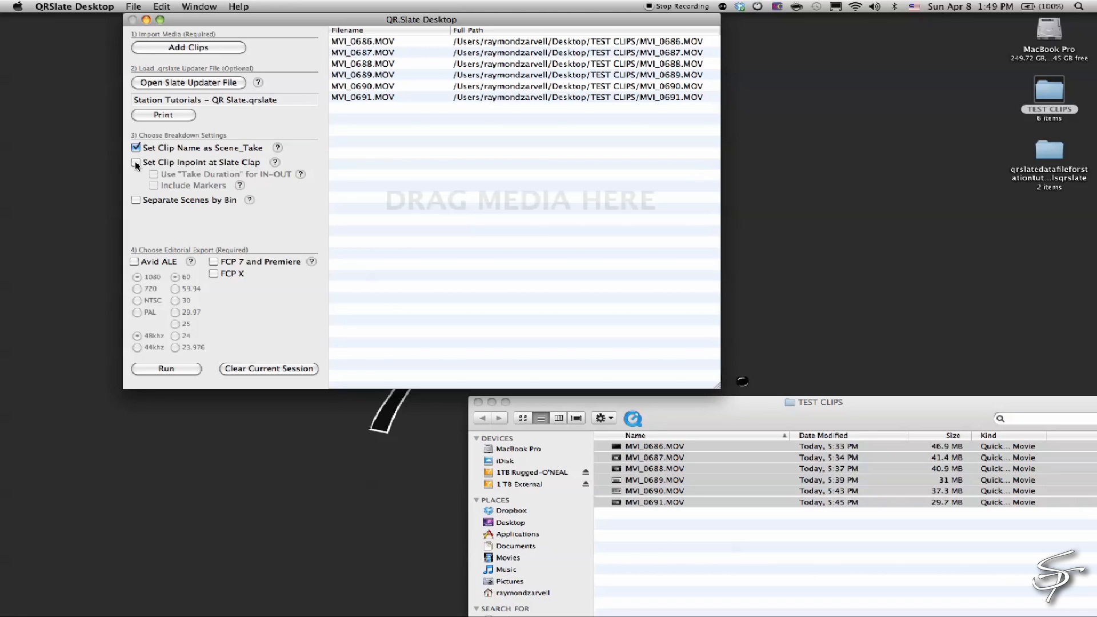
pyautogui.click(136, 162)
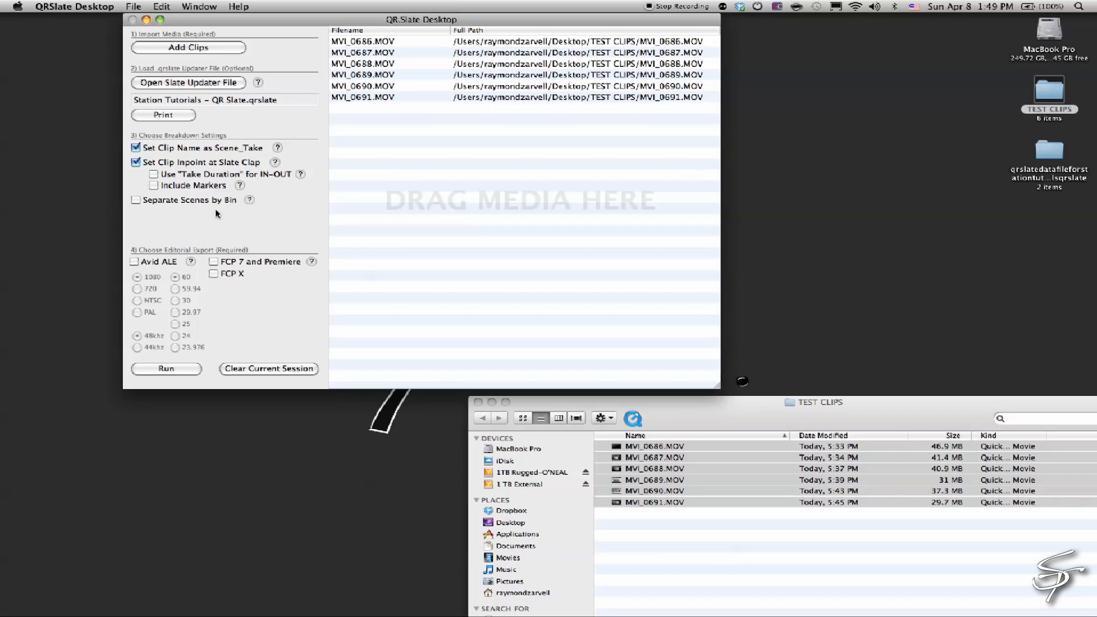
pyautogui.moveTo(198, 217)
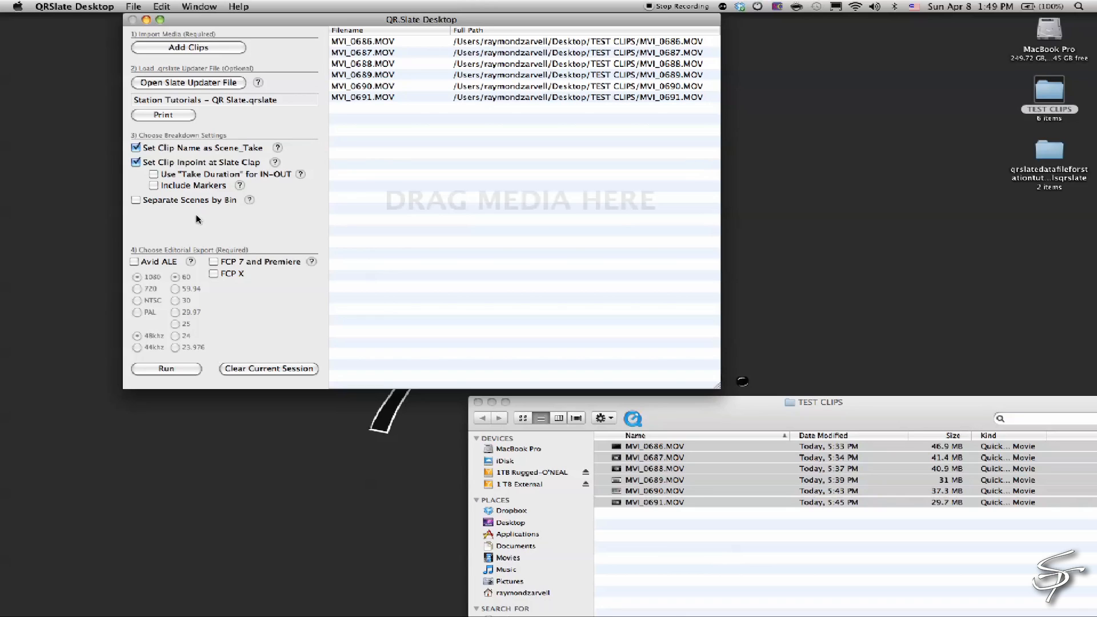
pyautogui.moveTo(216, 264)
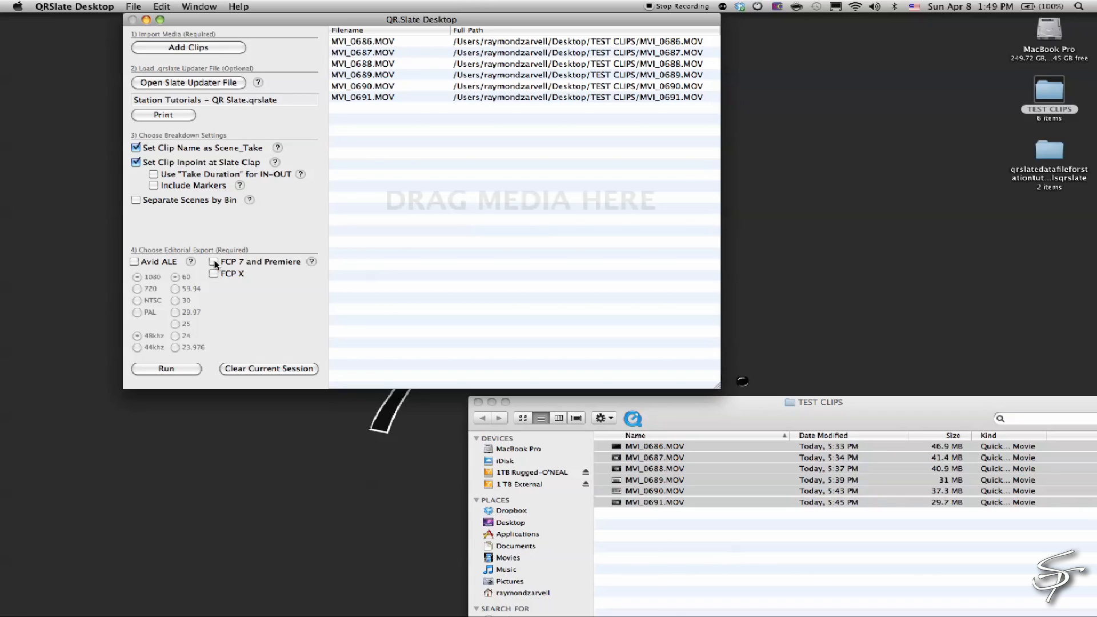
pyautogui.click(214, 260)
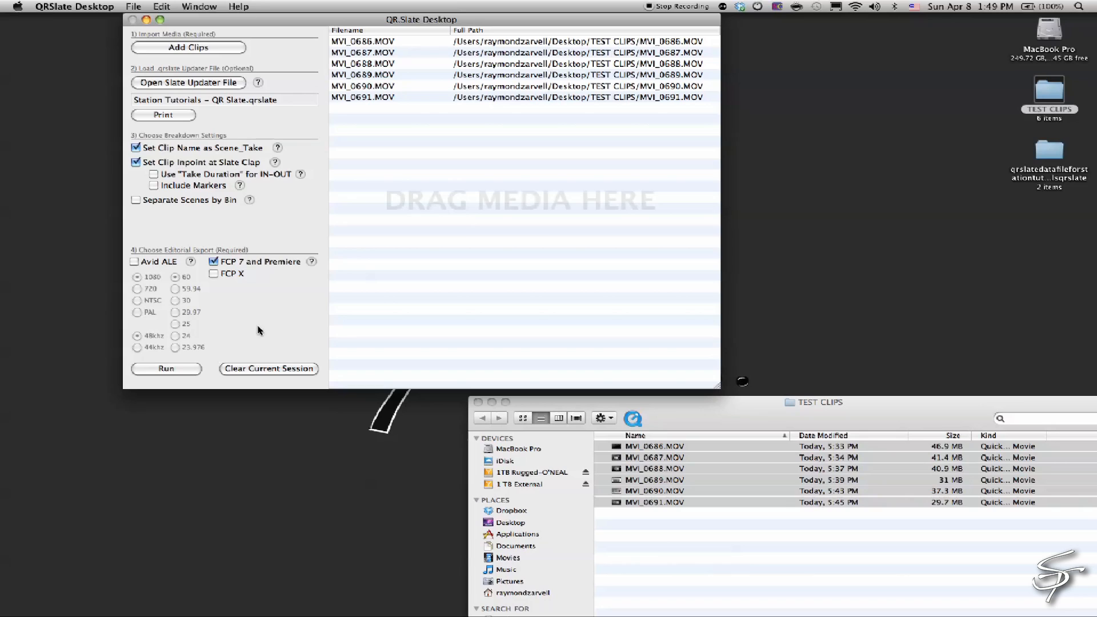
pyautogui.moveTo(198, 364)
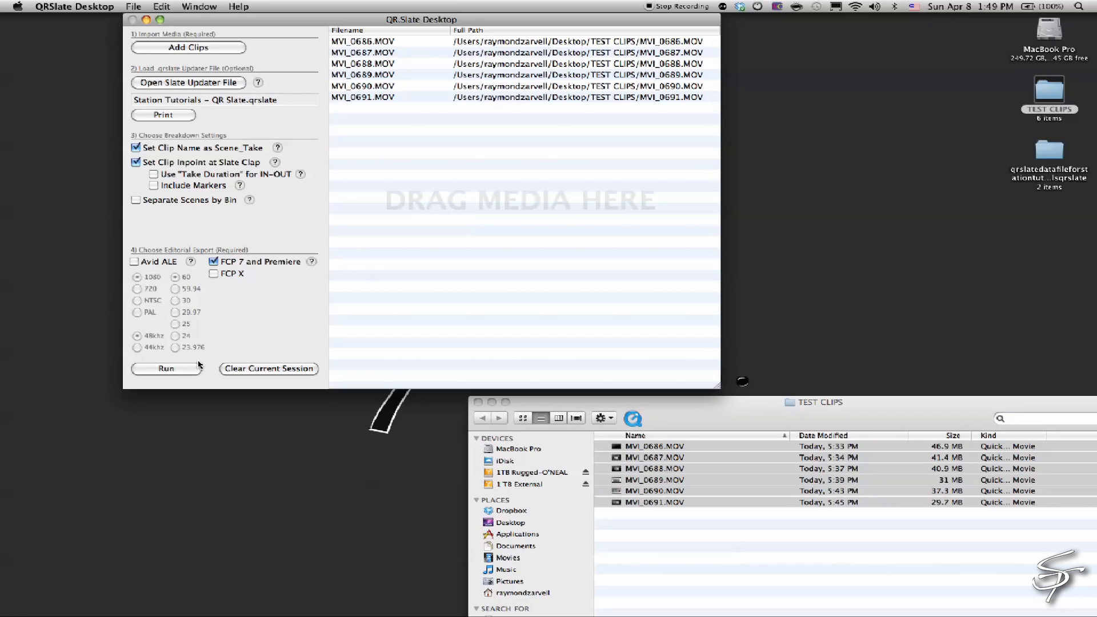
# - Run the export, saving it as QR TEST to begin processing the clips
pyautogui.click(166, 369)
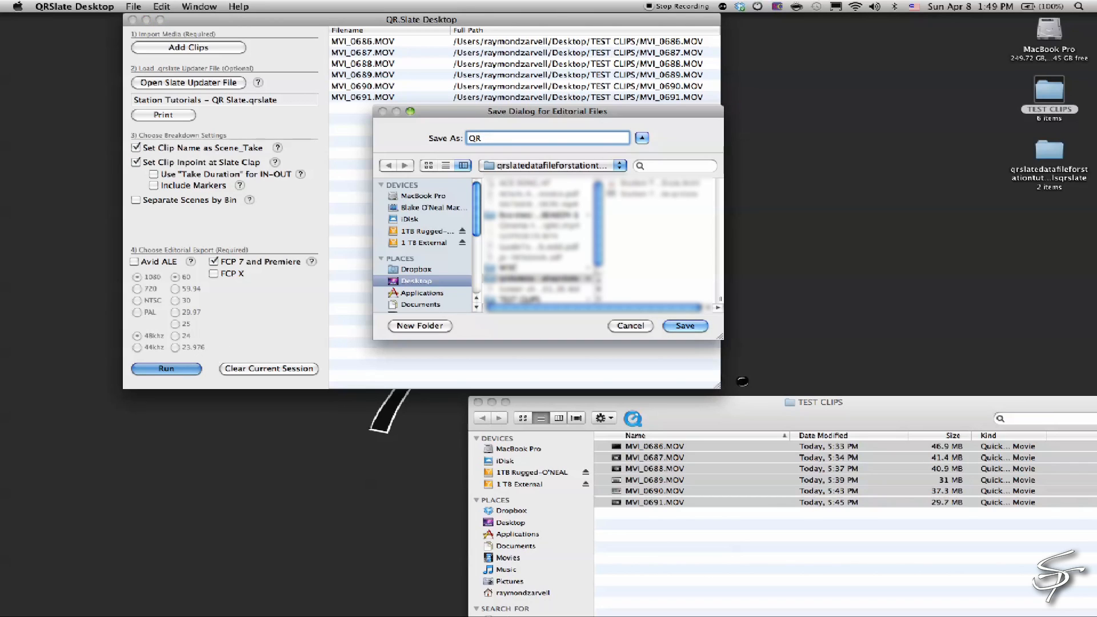
pyautogui.write('TEST')
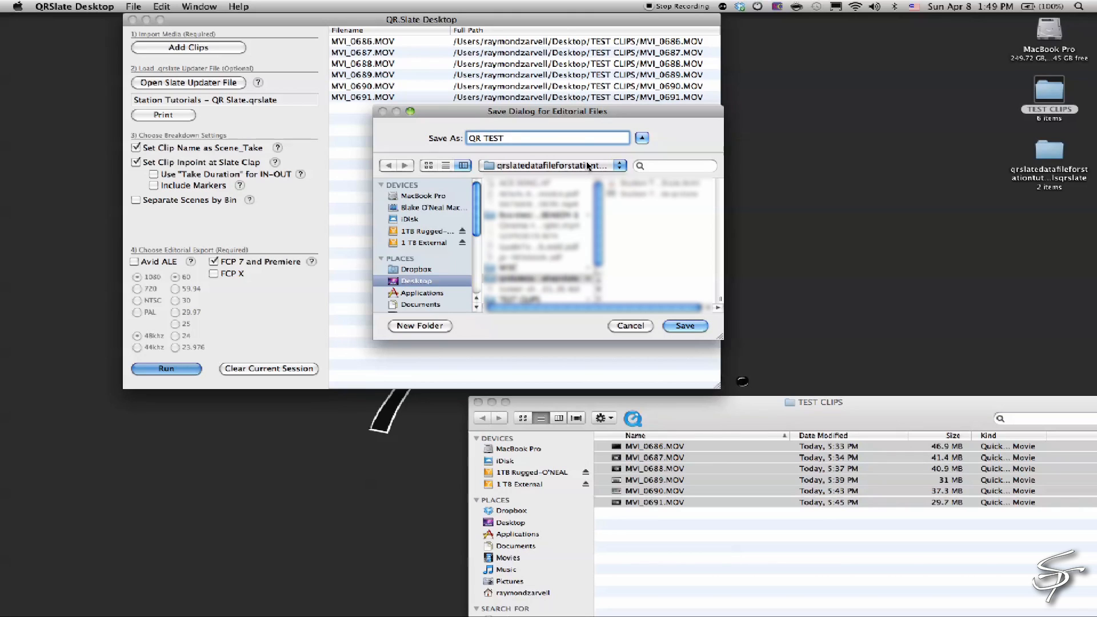
pyautogui.click(685, 326)
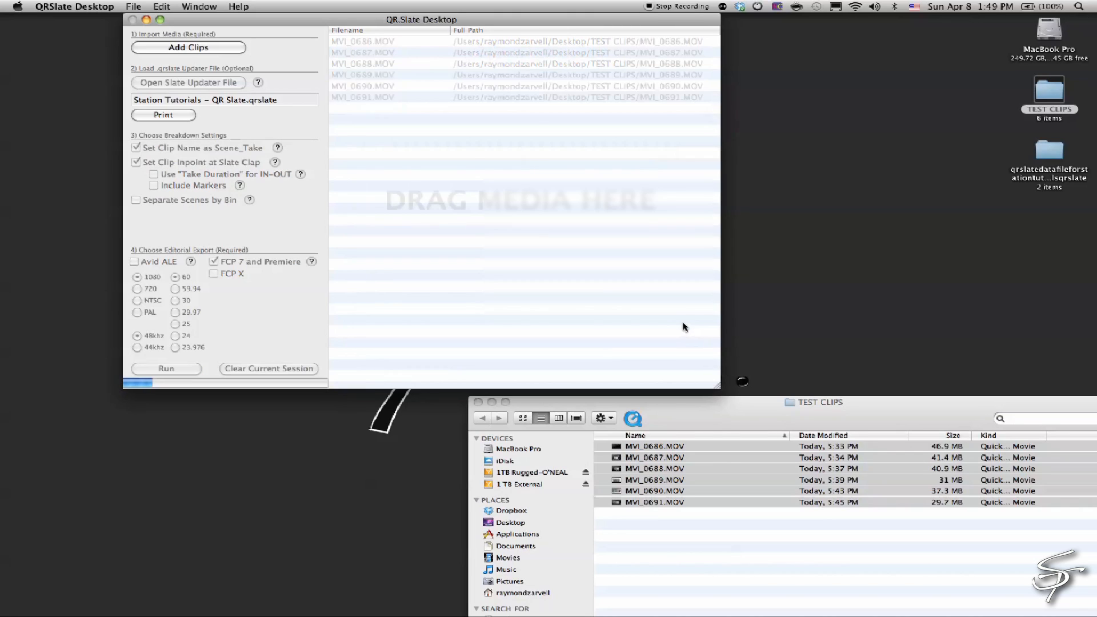
pyautogui.moveTo(153, 397)
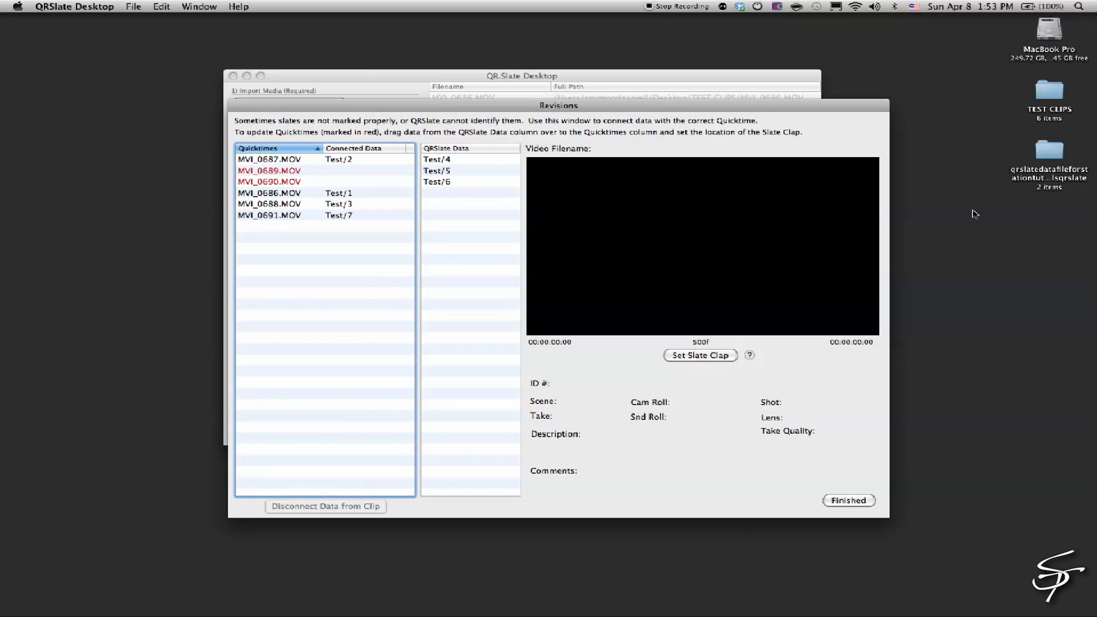
pyautogui.moveTo(508, 116)
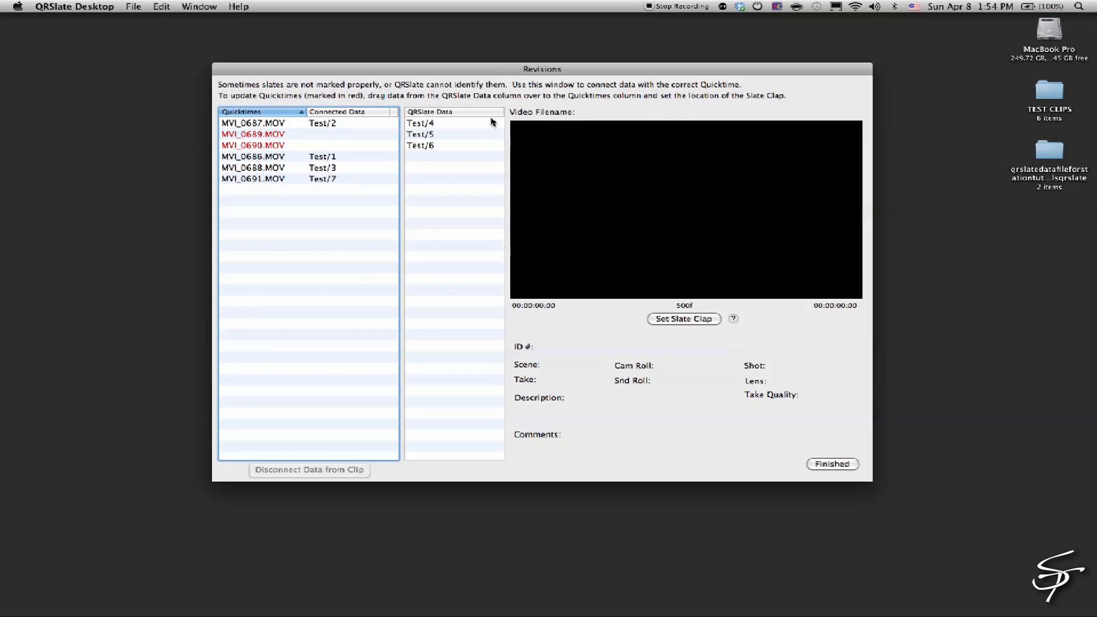
# - Preview the connected clips MVI_0687, MVI_0686, MVI_0688 and MVI_0691 with their slate data
pyautogui.click(252, 123)
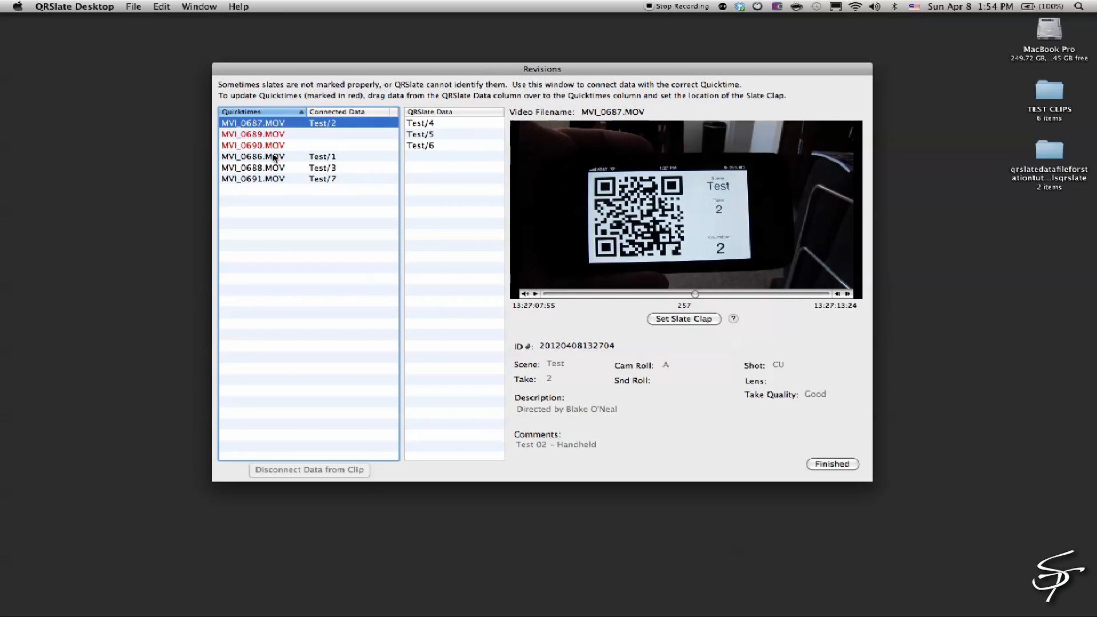
pyautogui.click(251, 156)
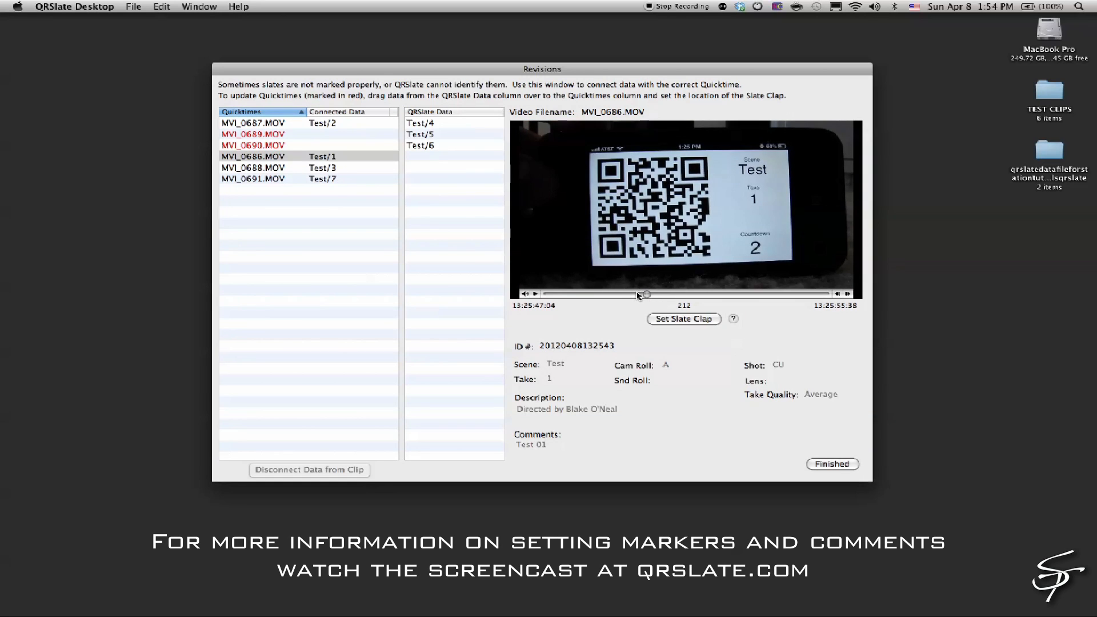
pyautogui.click(254, 167)
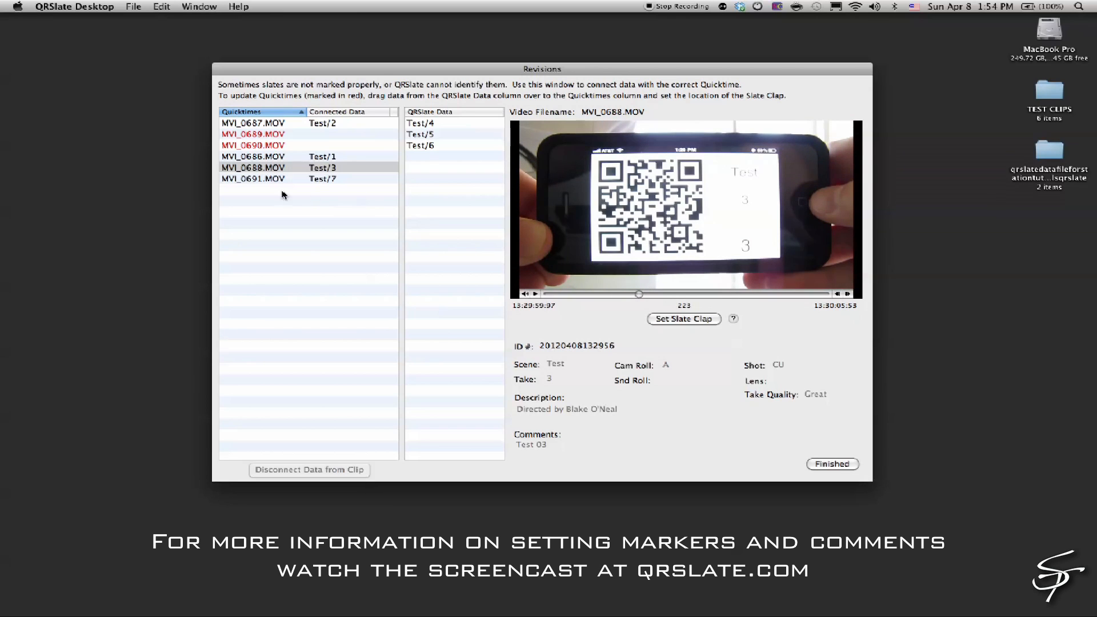
pyautogui.click(253, 178)
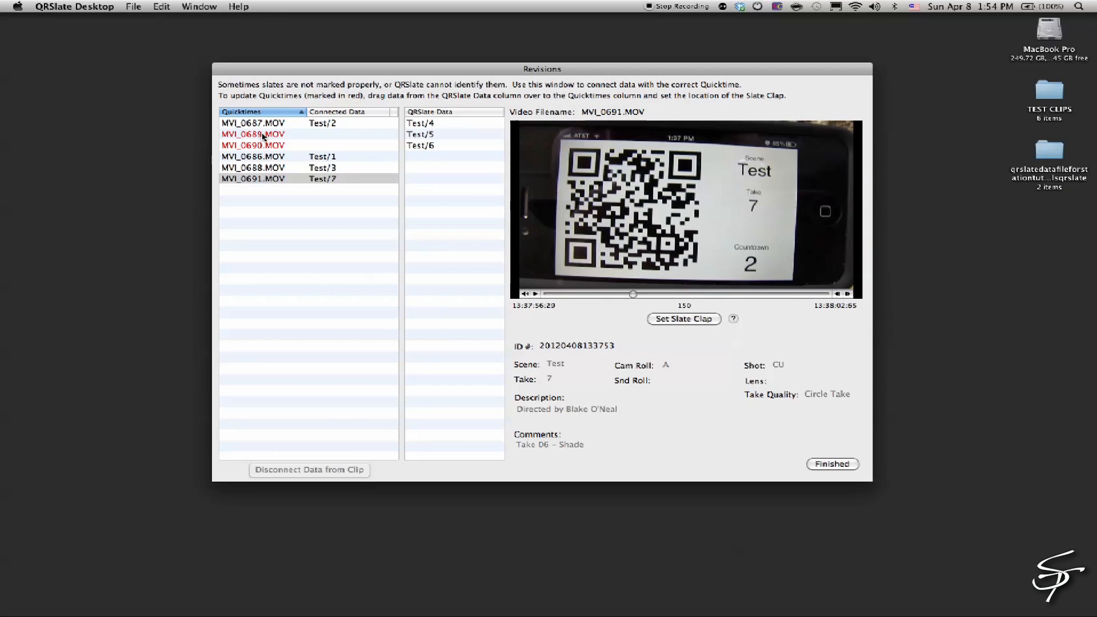
# - Inspect unassigned slate entries Test/6, Test/5 and Test/4, then preview unlinked clip MVI_0689.MOV
pyautogui.click(420, 145)
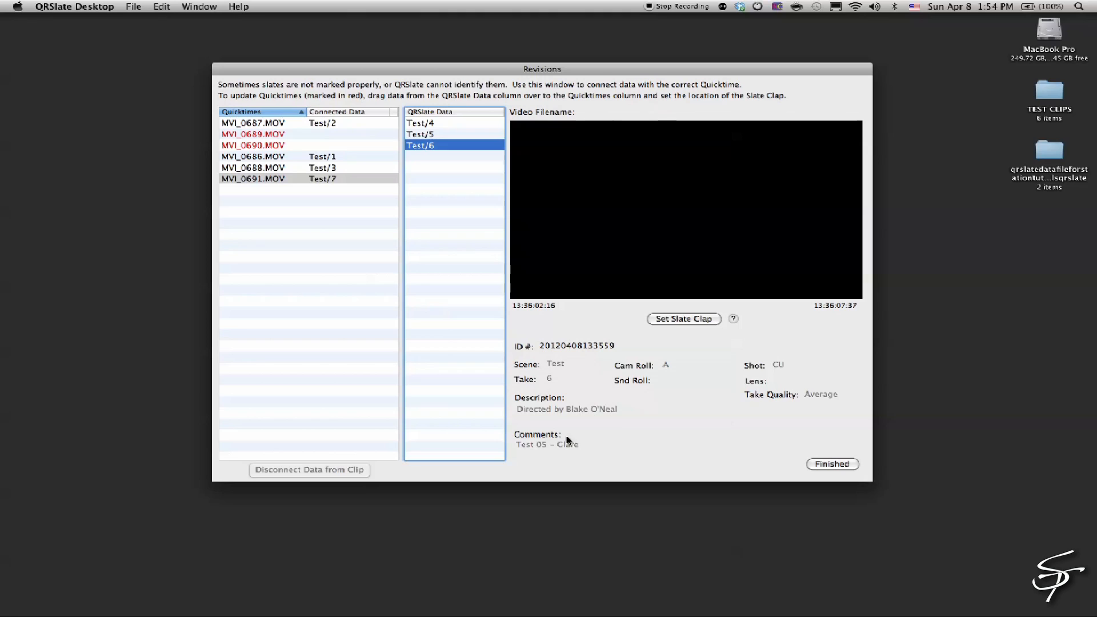
pyautogui.click(421, 134)
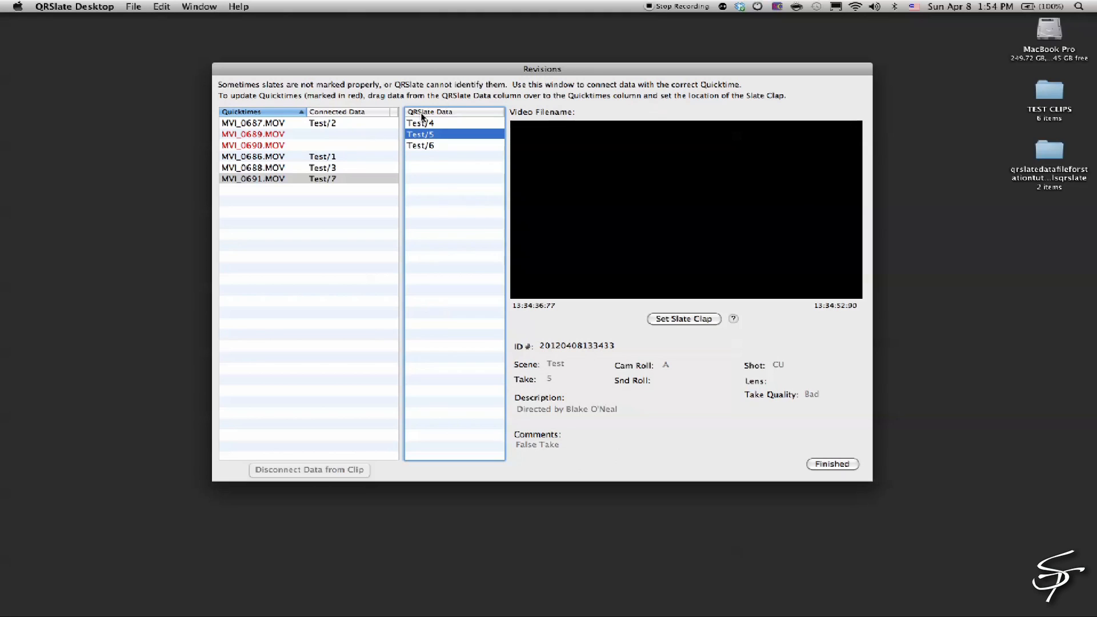
pyautogui.click(421, 122)
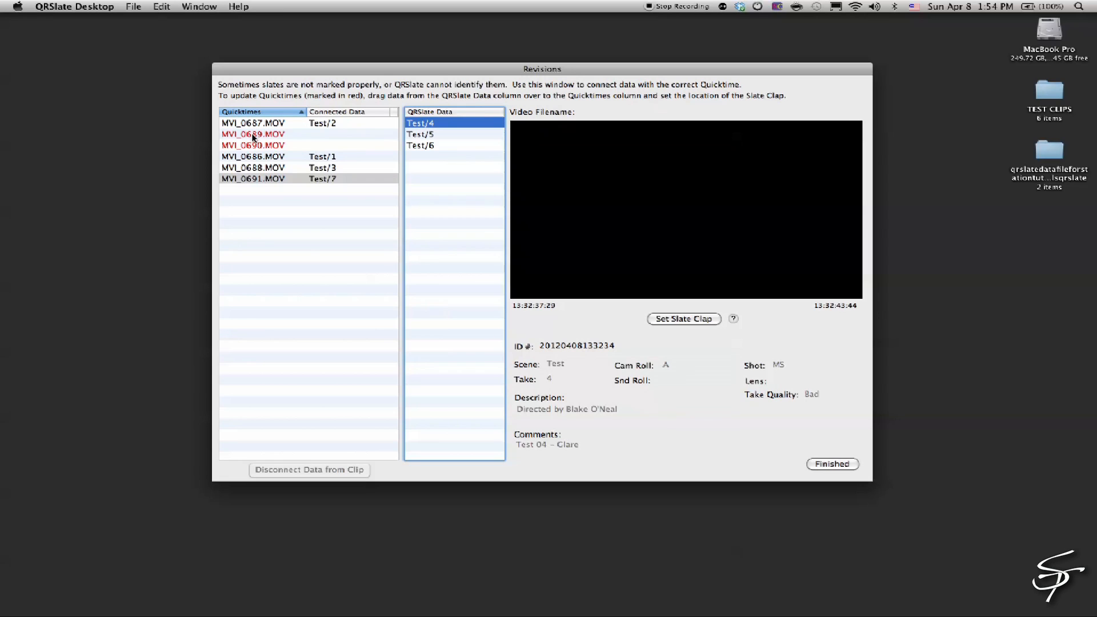
pyautogui.click(252, 134)
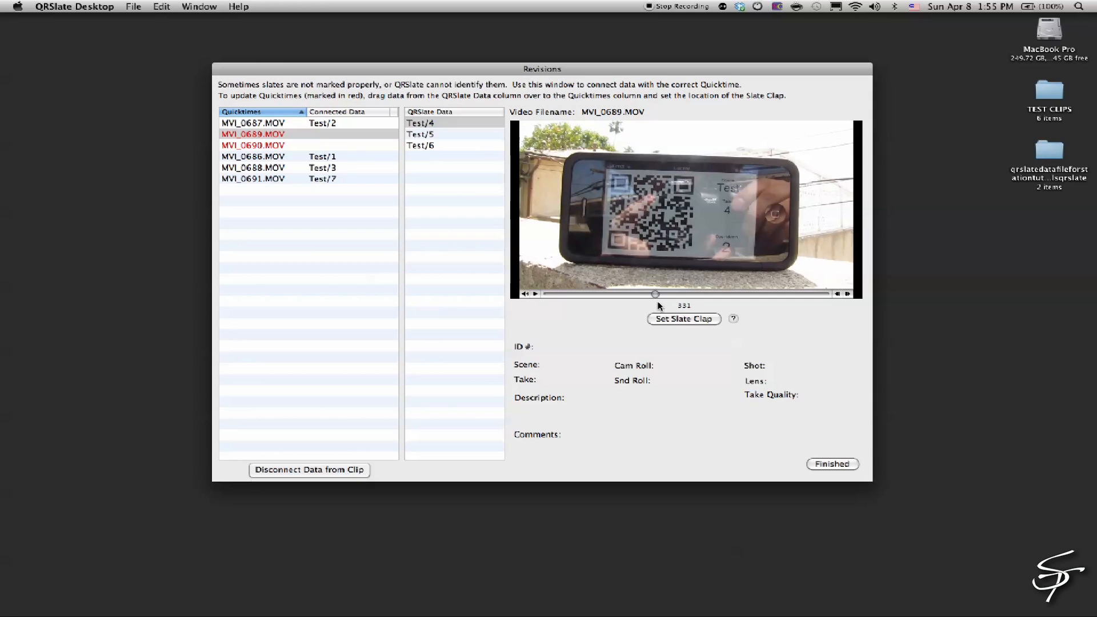
pyautogui.click(252, 133)
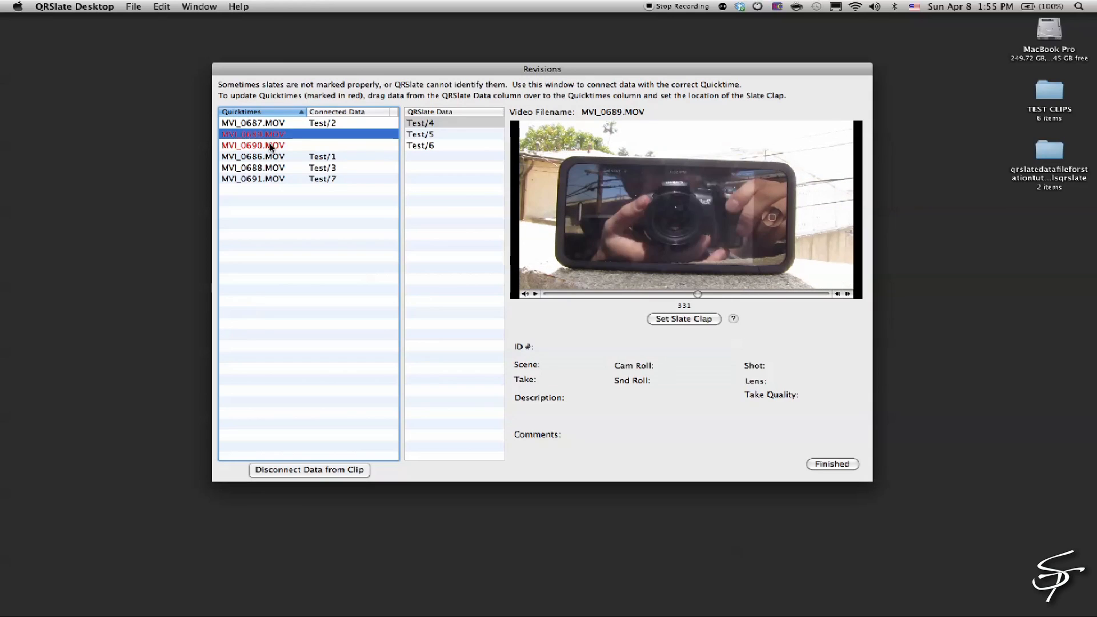
pyautogui.click(251, 145)
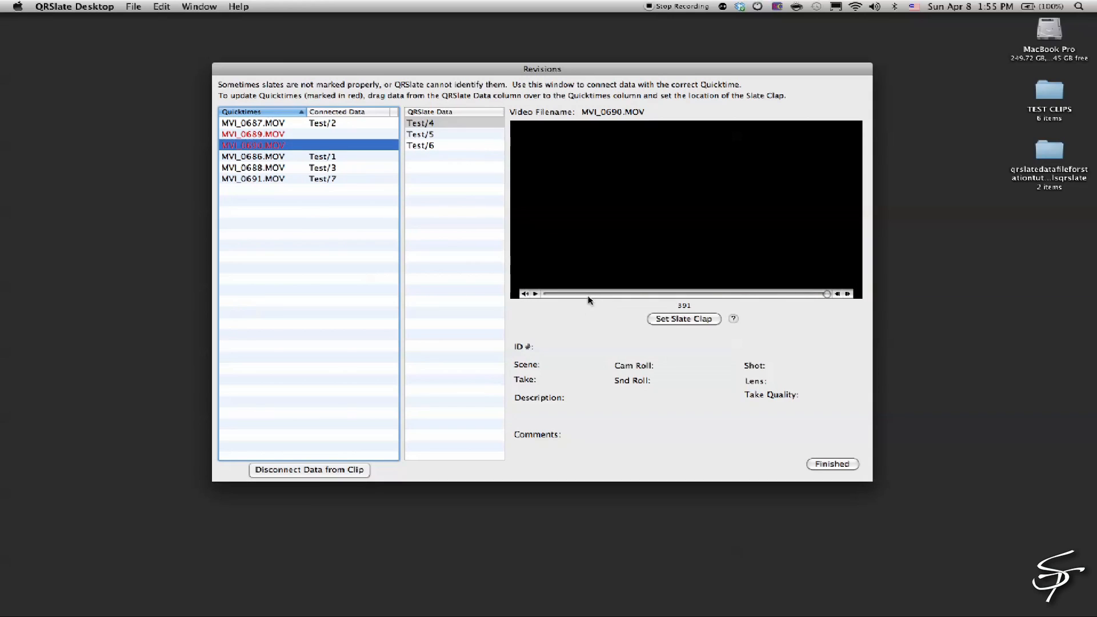
pyautogui.moveTo(825, 294); pyautogui.dragTo(593, 294)
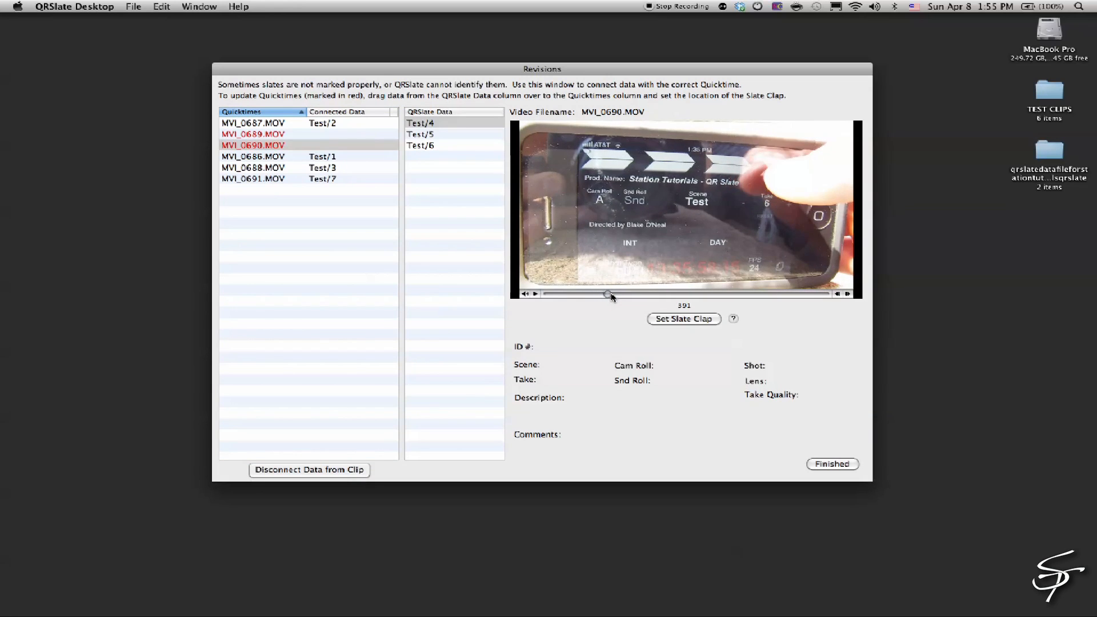
pyautogui.moveTo(610, 295); pyautogui.dragTo(623, 295)
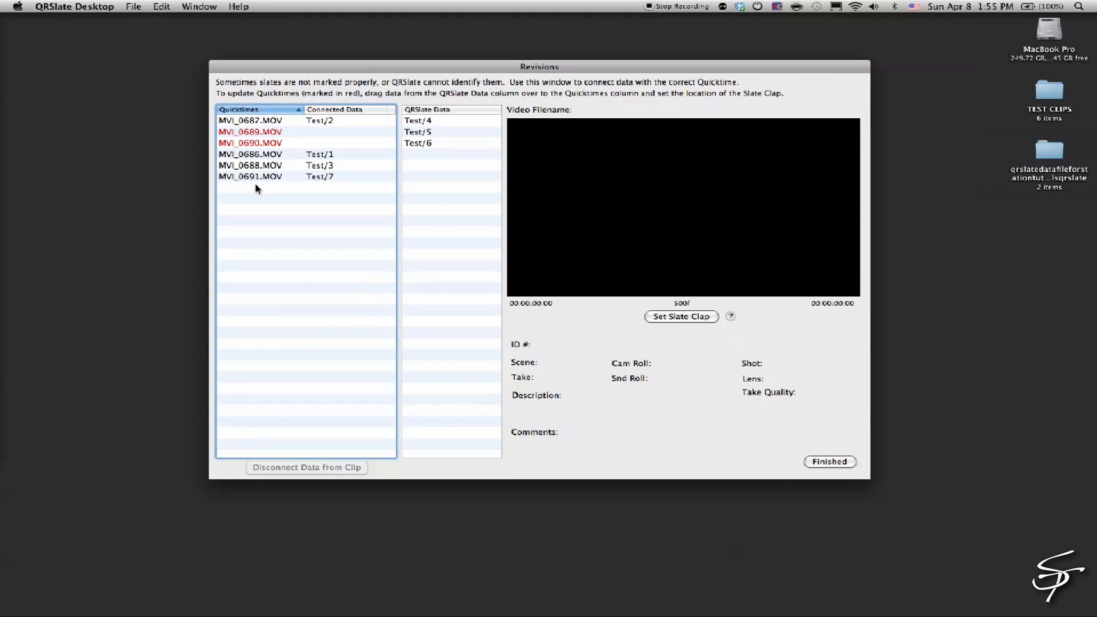
# - Sort clips by file name, attach Test/6 to MVI_0690.MOV and scrub it to verify the slate
pyautogui.click(241, 110)
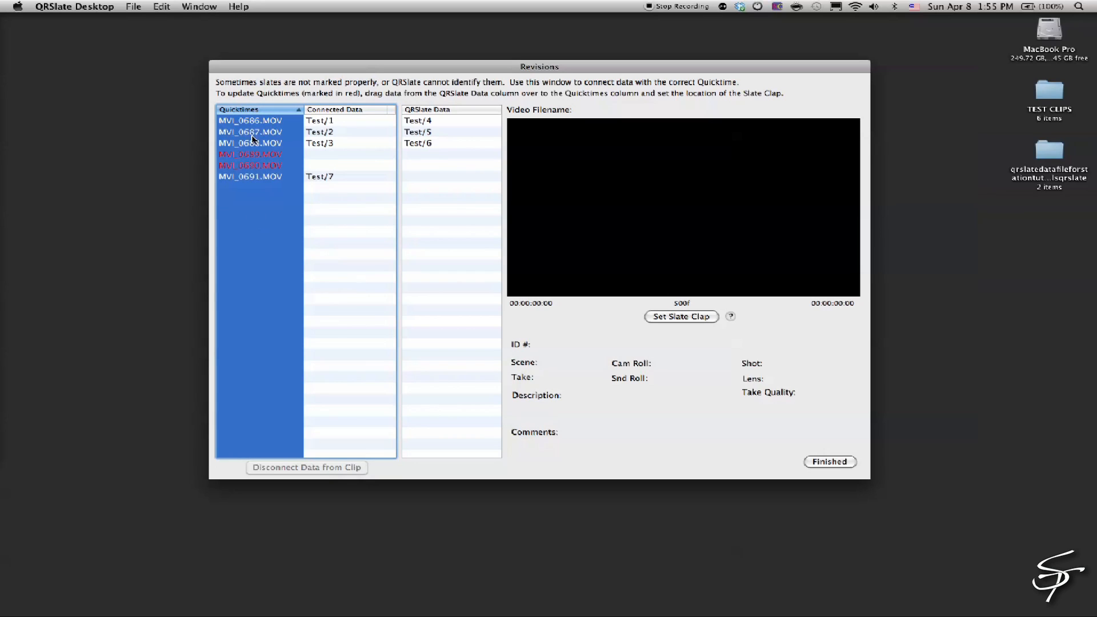
pyautogui.moveTo(258, 187)
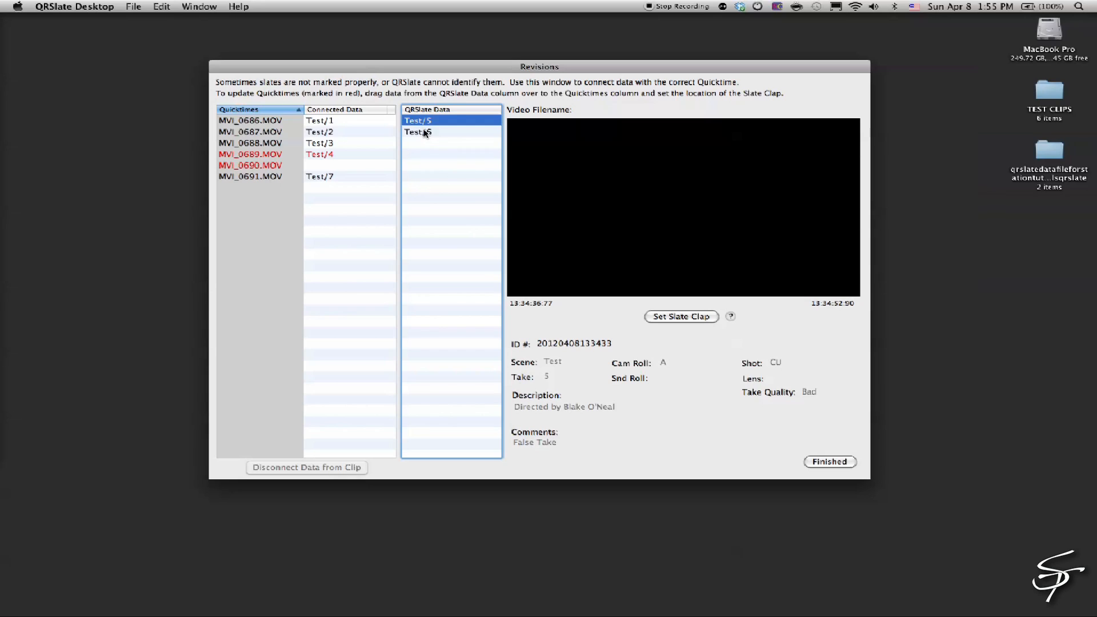
pyautogui.moveTo(418, 131); pyautogui.dragTo(319, 165)
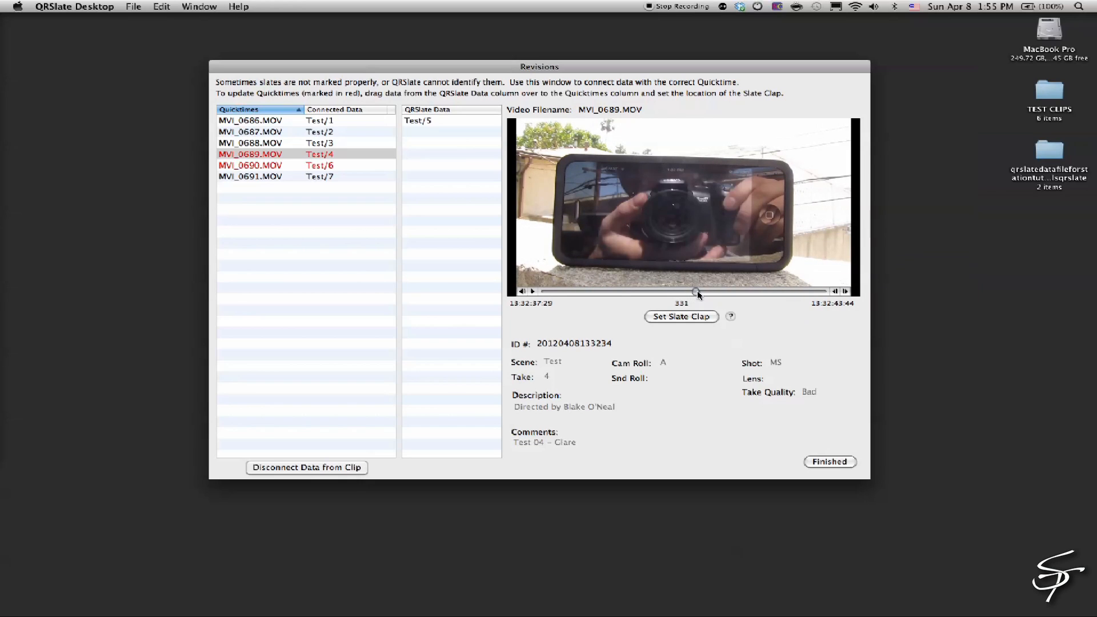
pyautogui.click(251, 165)
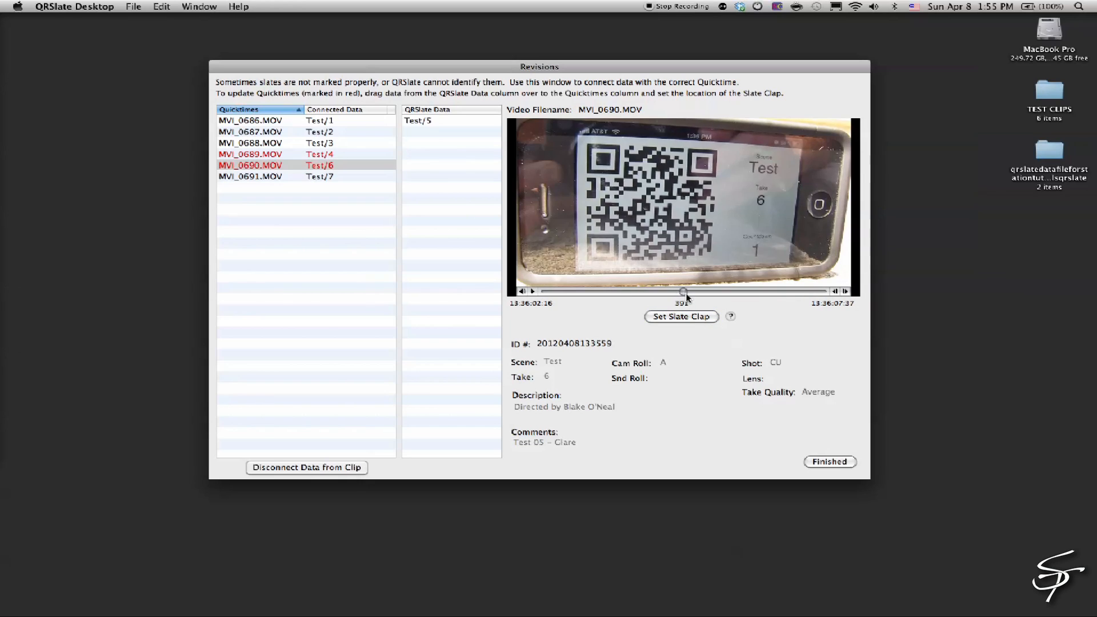
pyautogui.moveTo(684, 291); pyautogui.dragTo(687, 292)
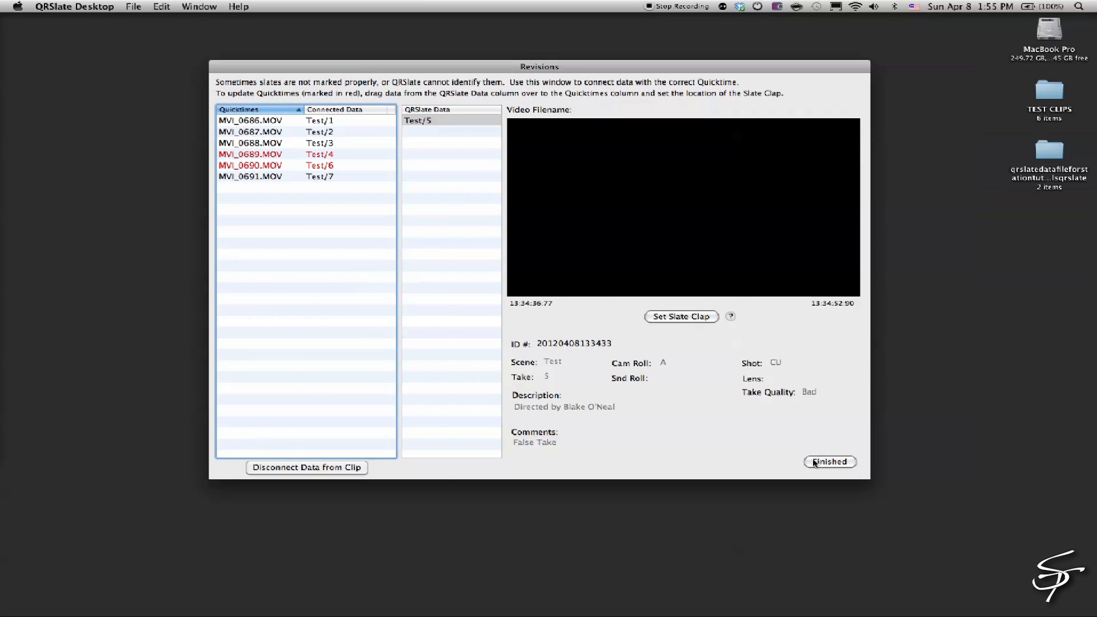
# - Finish the revisions and acknowledge the Import Is Finished alert
pyautogui.click(830, 461)
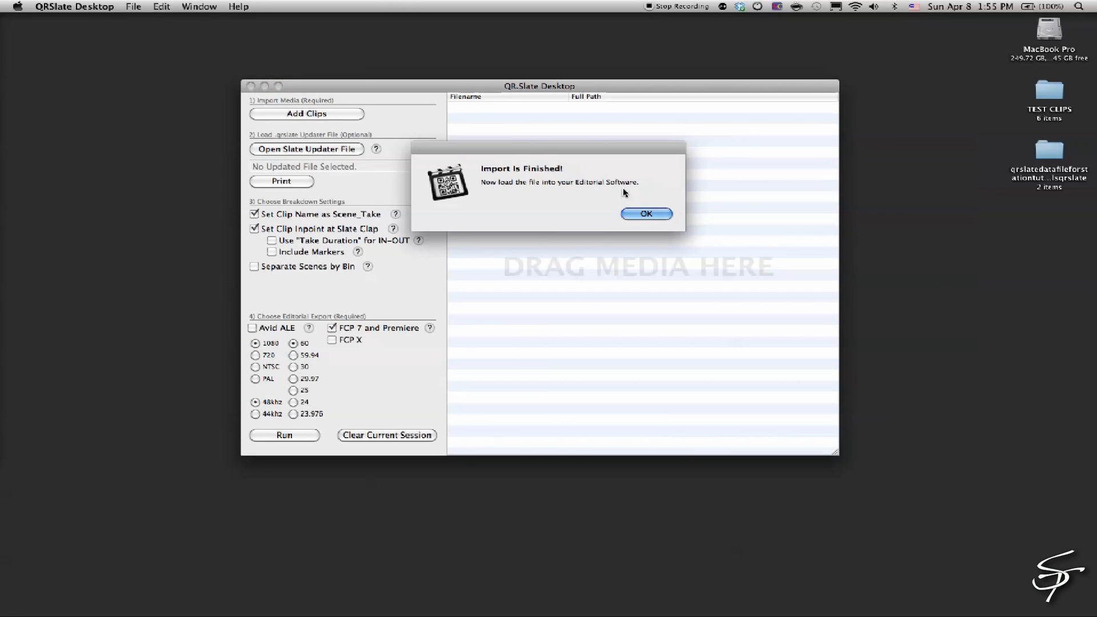
pyautogui.click(645, 213)
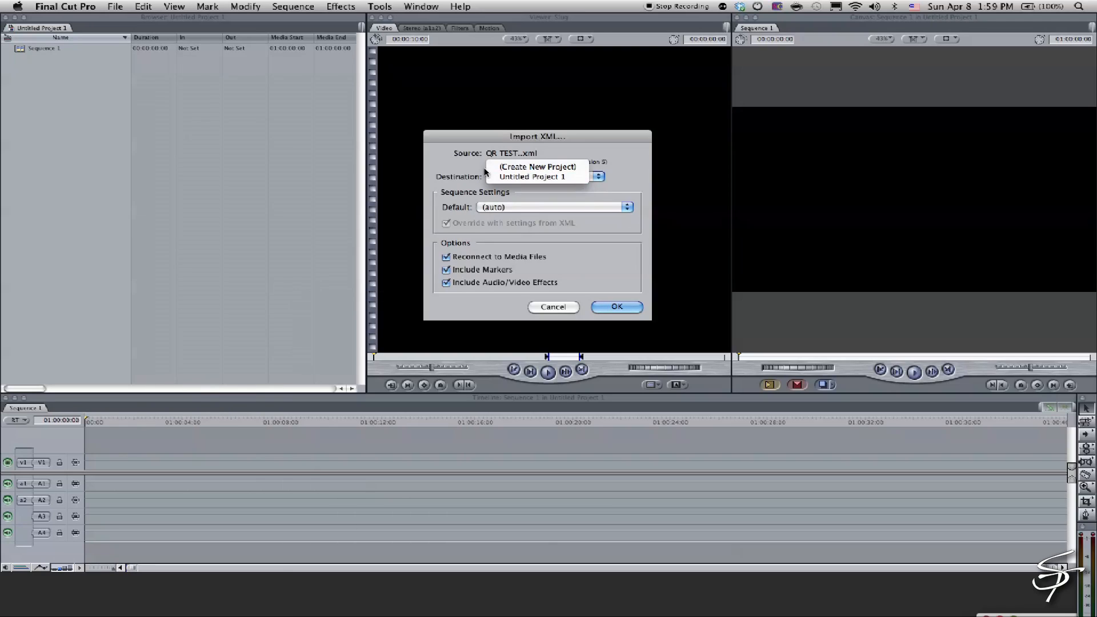
# - Import the XML into Untitled Project 1, expand the QRSlate bin and reveal scene, take and comment columns
pyautogui.click(532, 176)
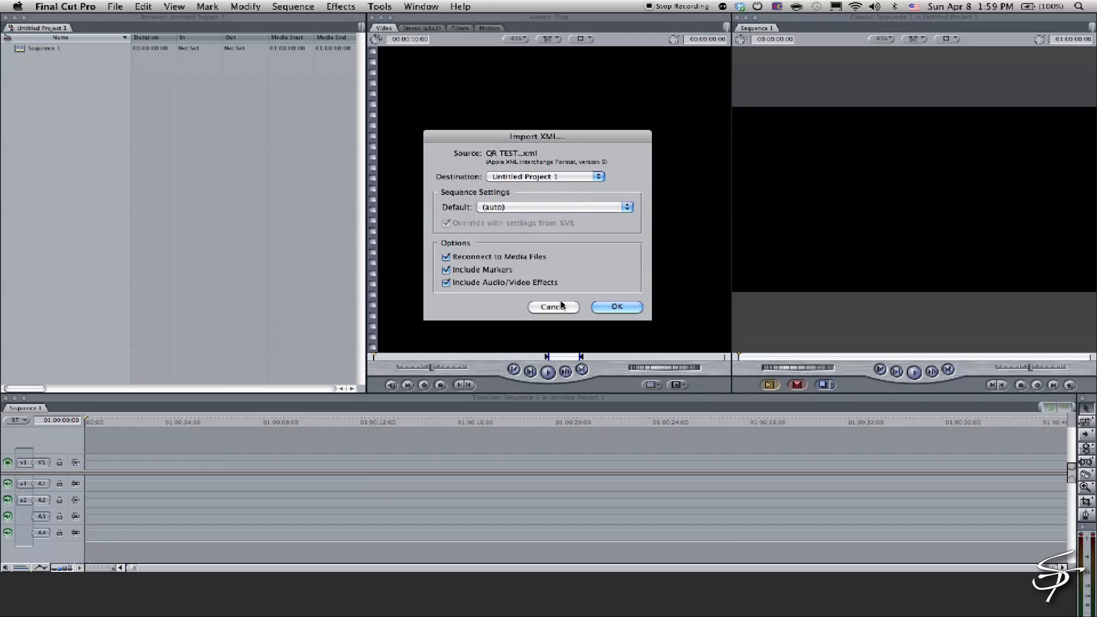
pyautogui.click(616, 307)
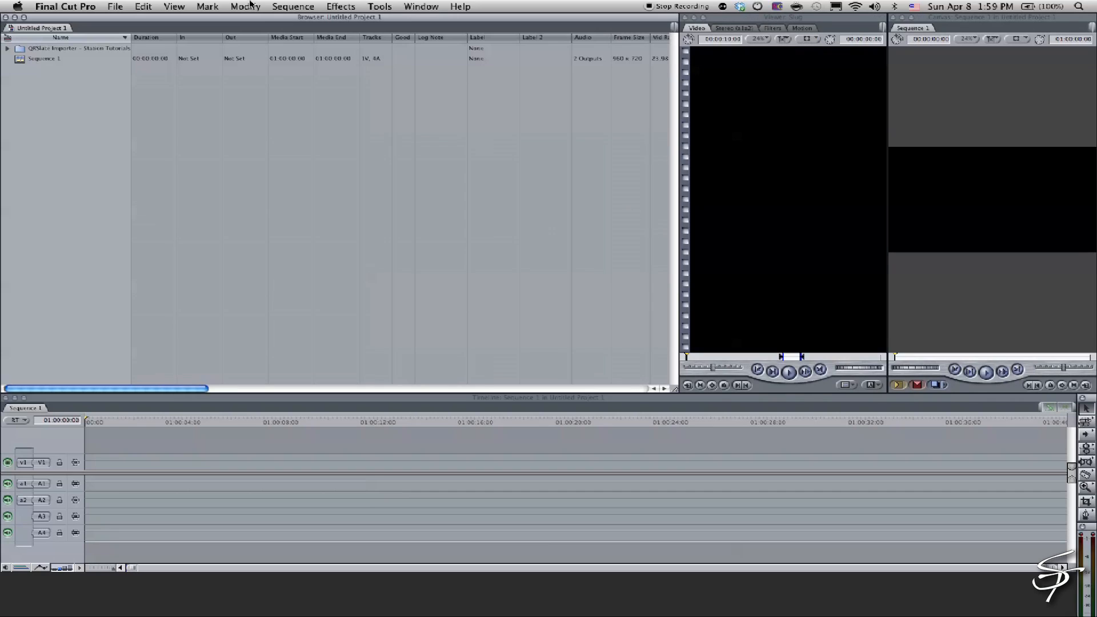
pyautogui.click(6, 48)
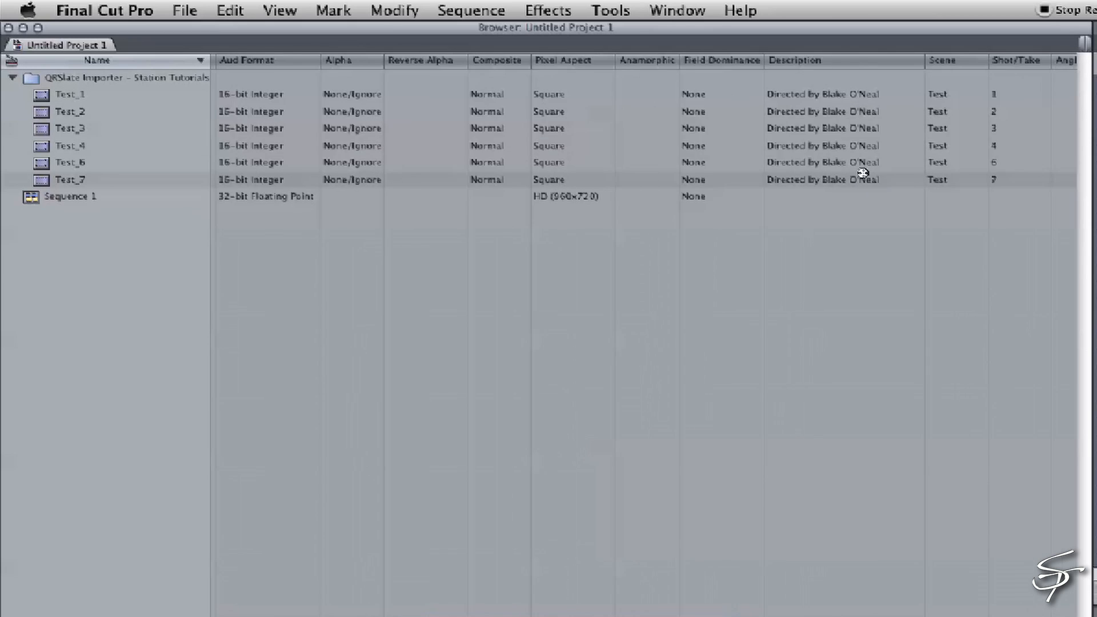
pyautogui.hscroll(3)
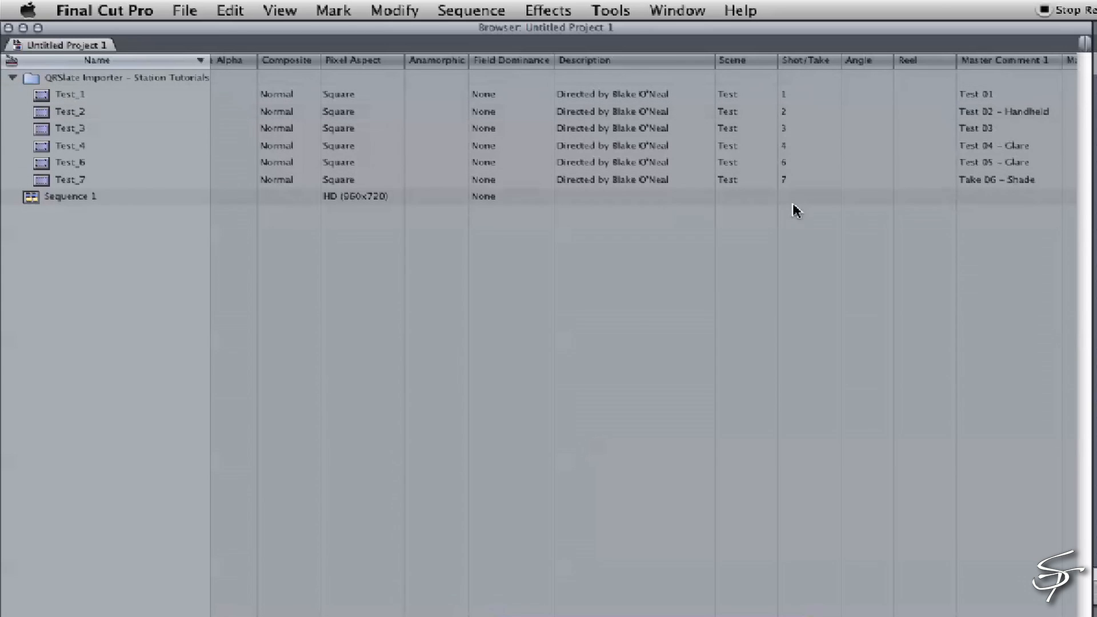
pyautogui.hscroll(3)
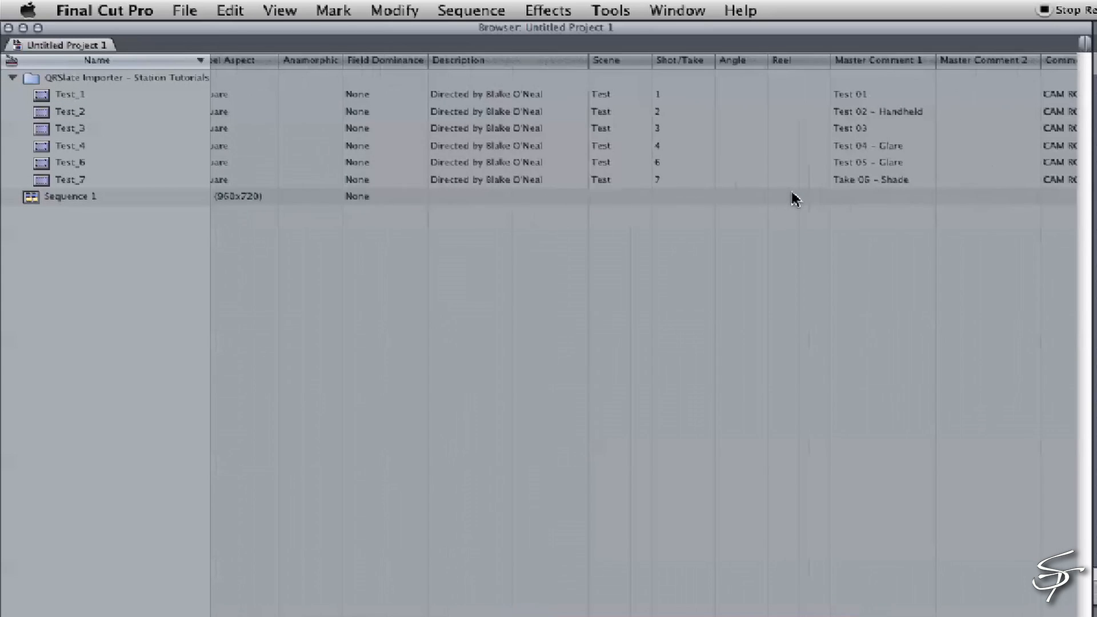
pyautogui.moveTo(854, 197)
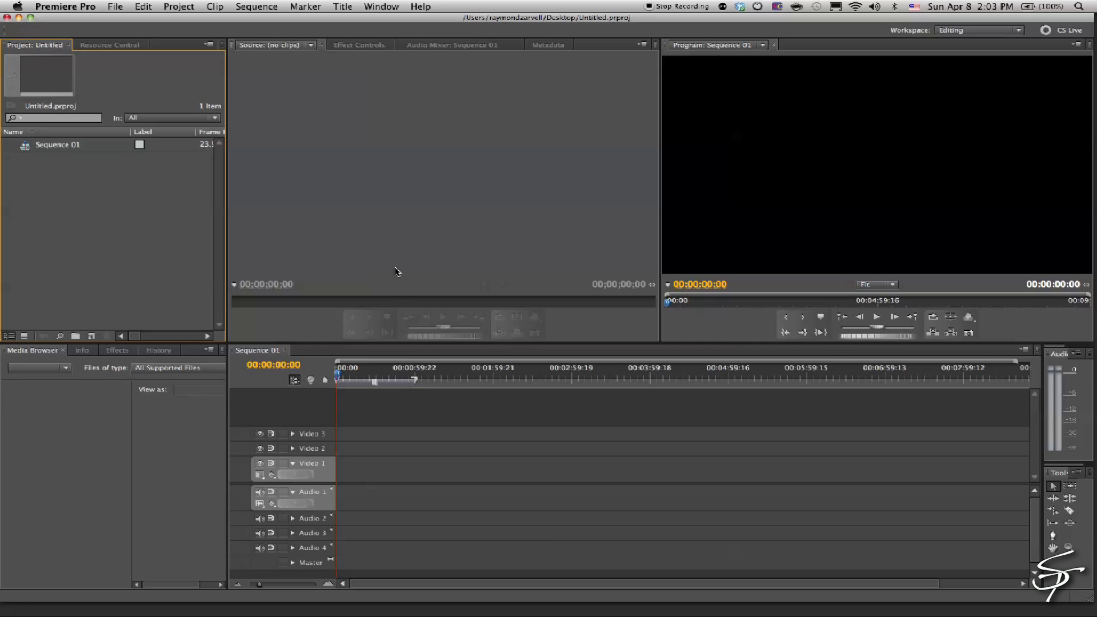
# - Import the slate XML and reveal the QR TEST. bin's clips Test_1 through Test_7
pyautogui.click(115, 7)
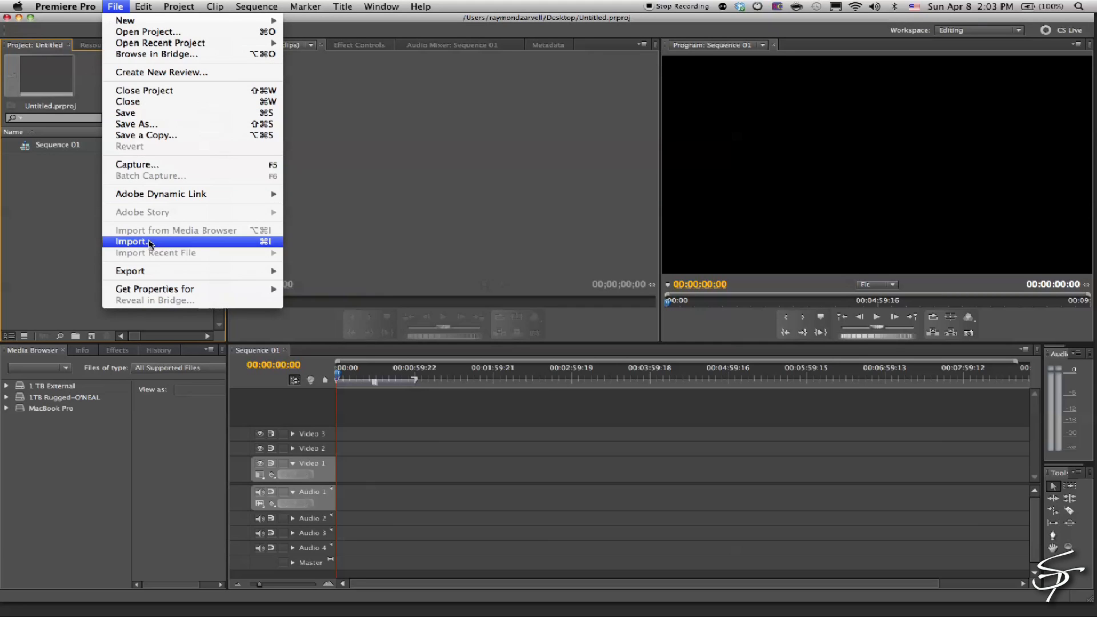
pyautogui.click(132, 241)
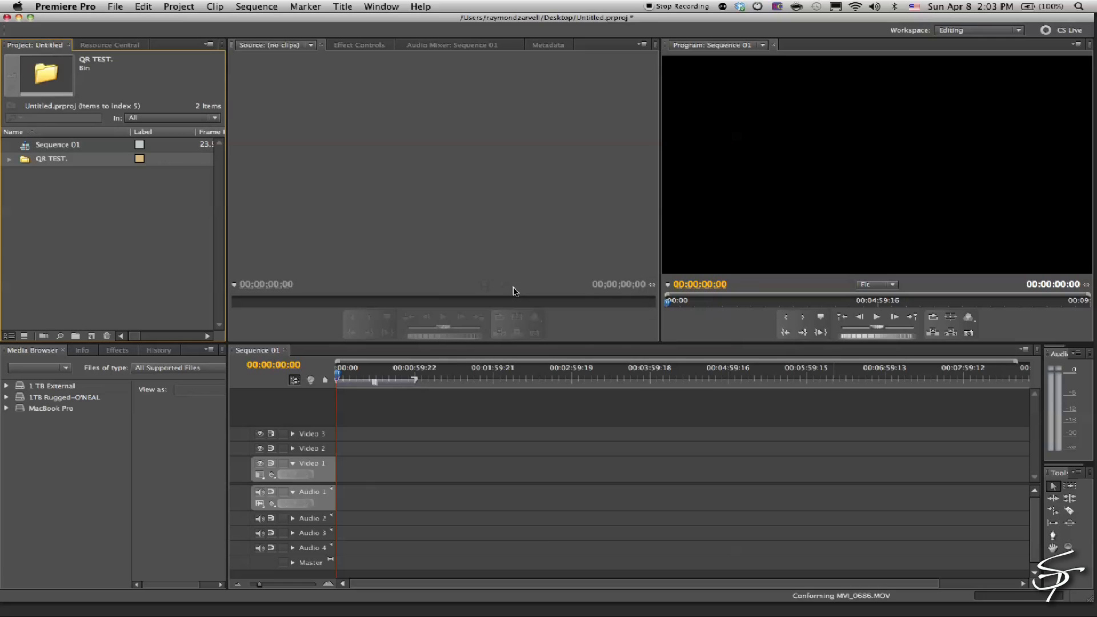
pyautogui.click(10, 159)
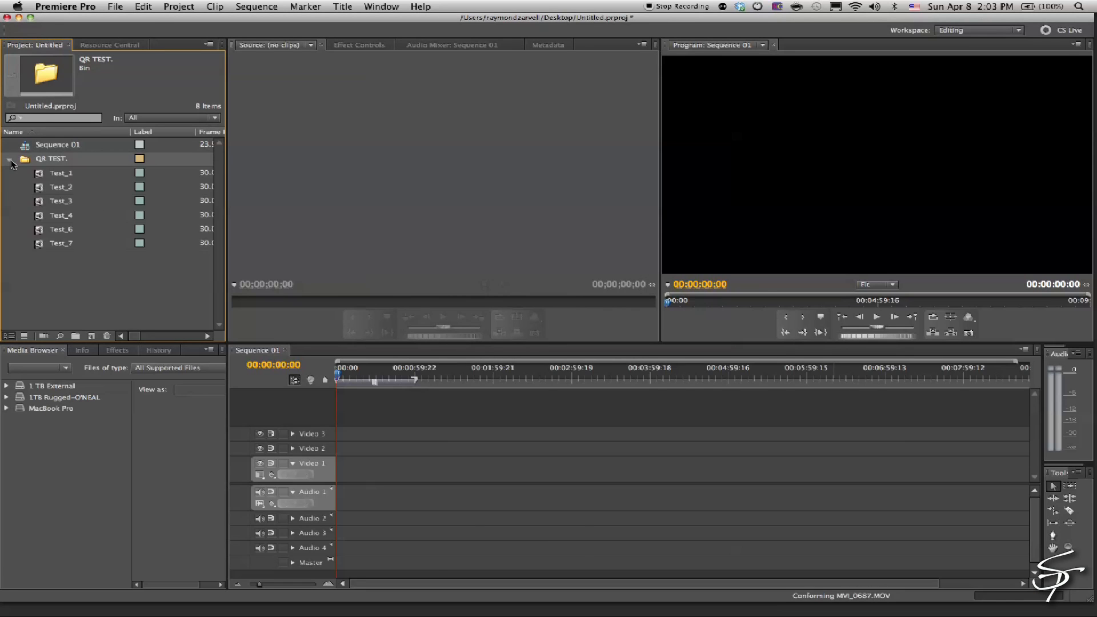